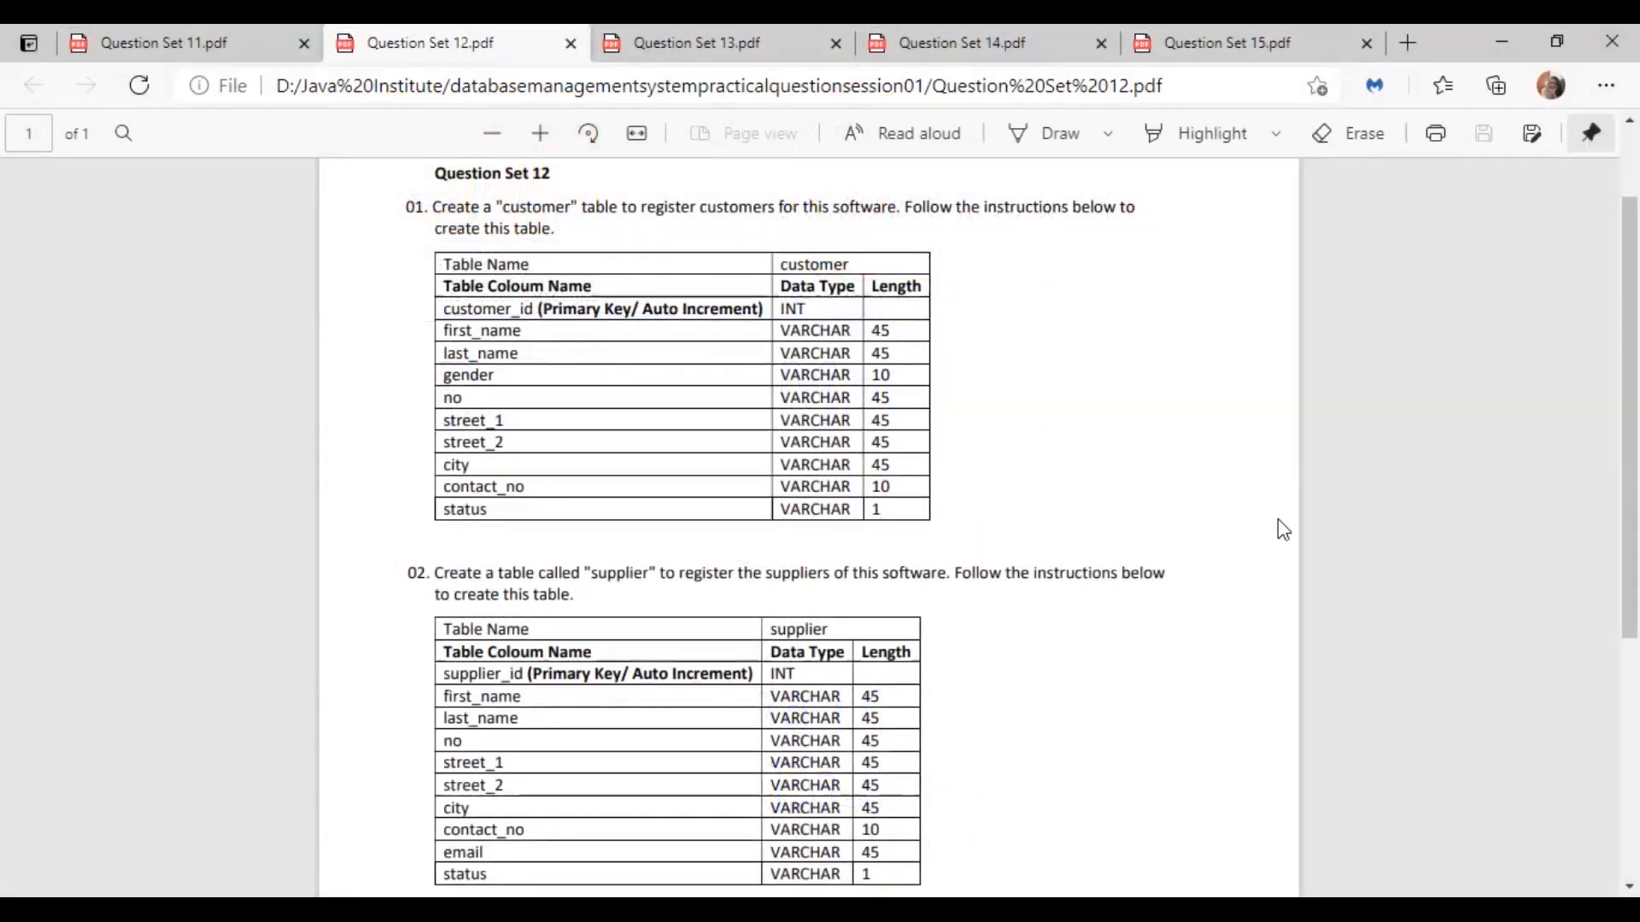
{"action": "mouse_move", "coordinate": [641, 183]}
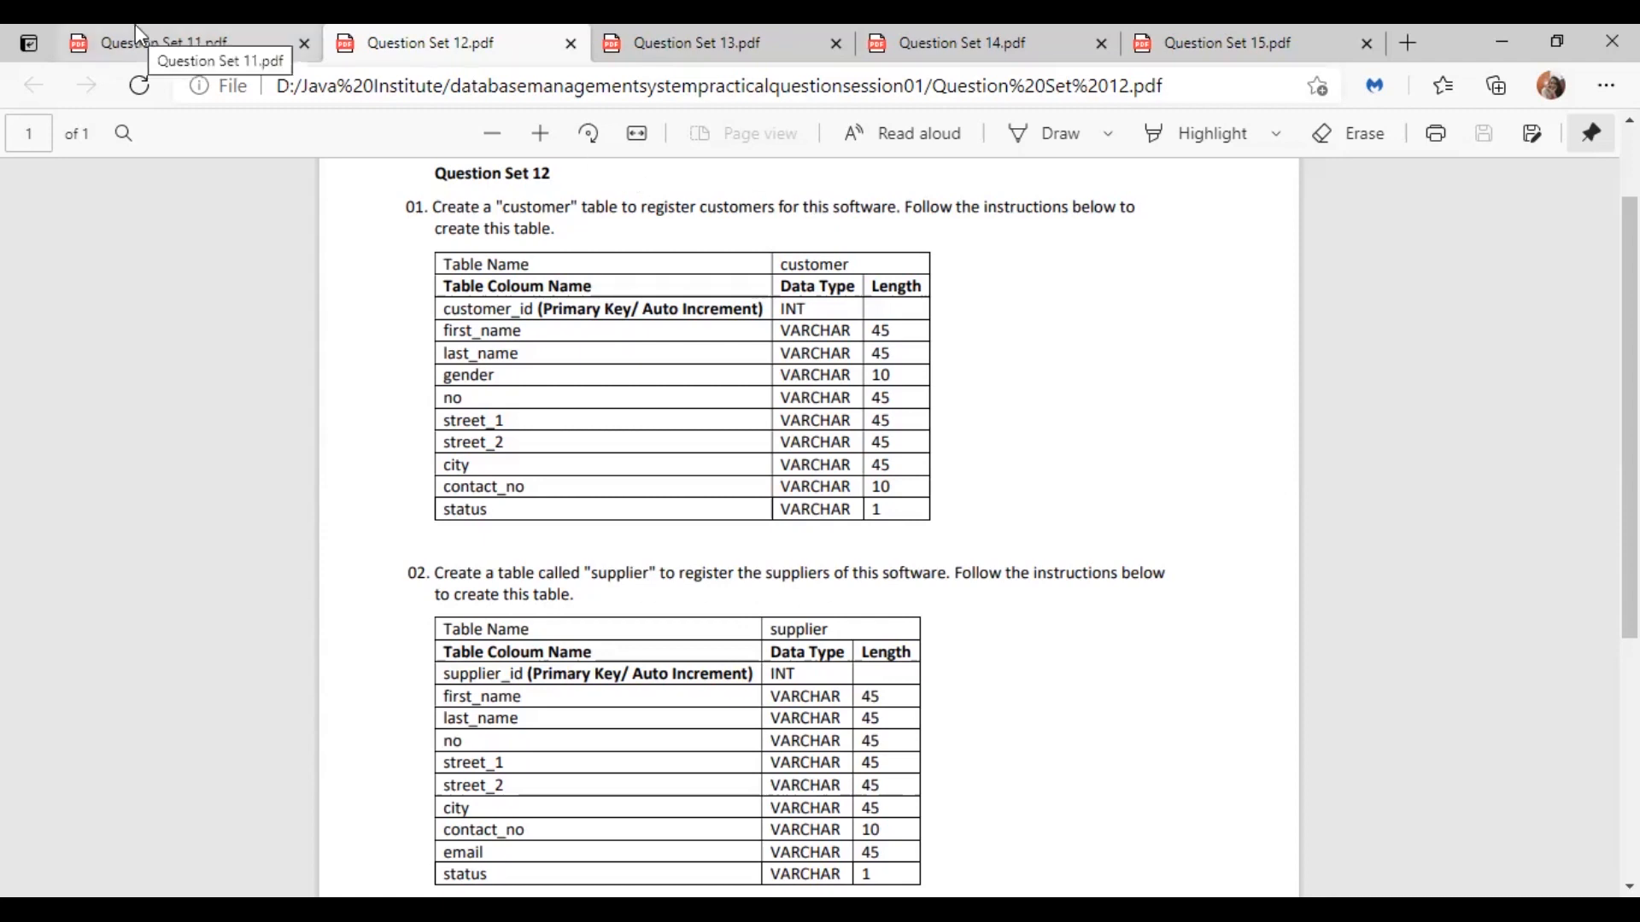
- Show Question Set 11 with the Nex Mobile store and nex_mobile_db requirements
{"action": "left_click", "coordinate": [163, 43]}
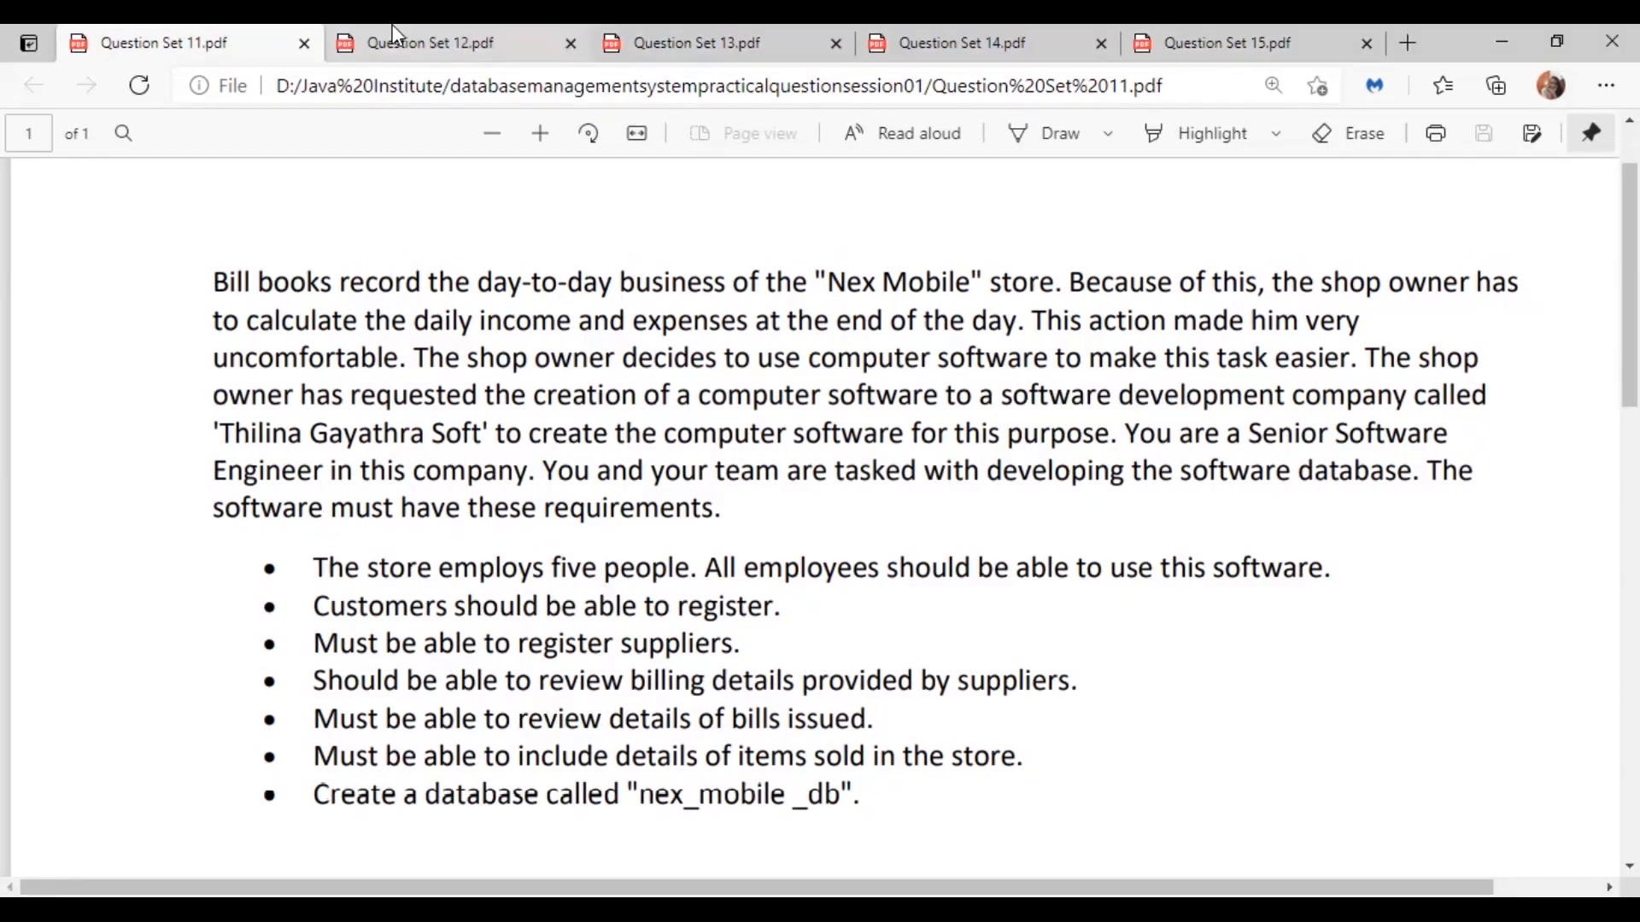
{"action": "left_click", "coordinate": [428, 43]}
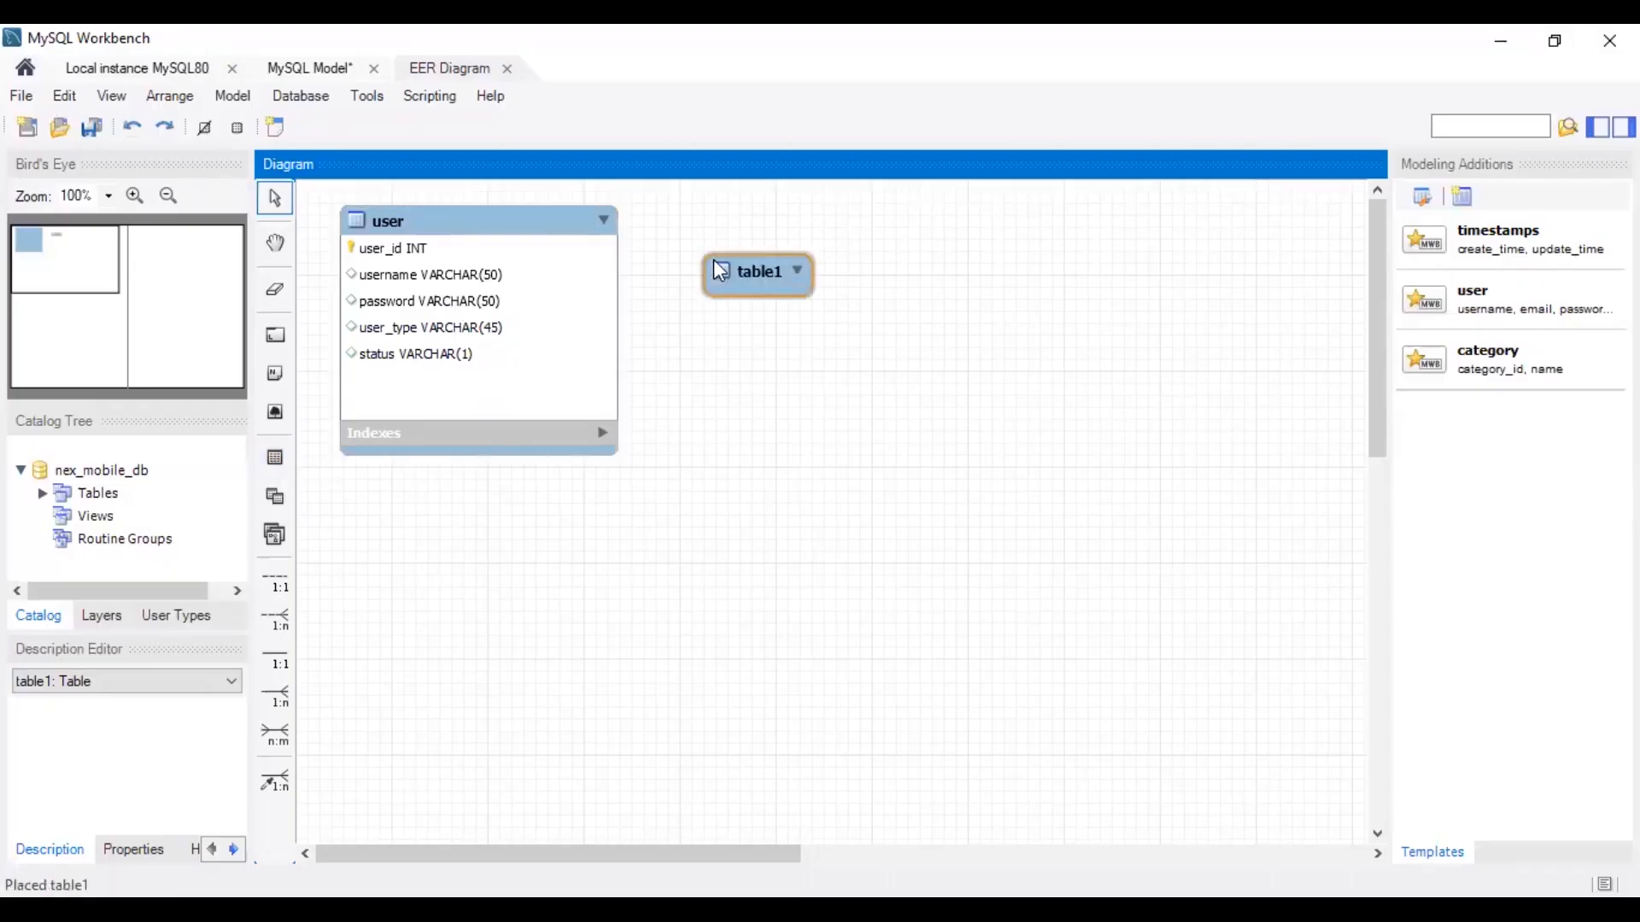
- Make the placed table 'customer' with customer_id, first_name, last_name, gender, street_1 through status columns
{"action": "left_click", "coordinate": [758, 271]}
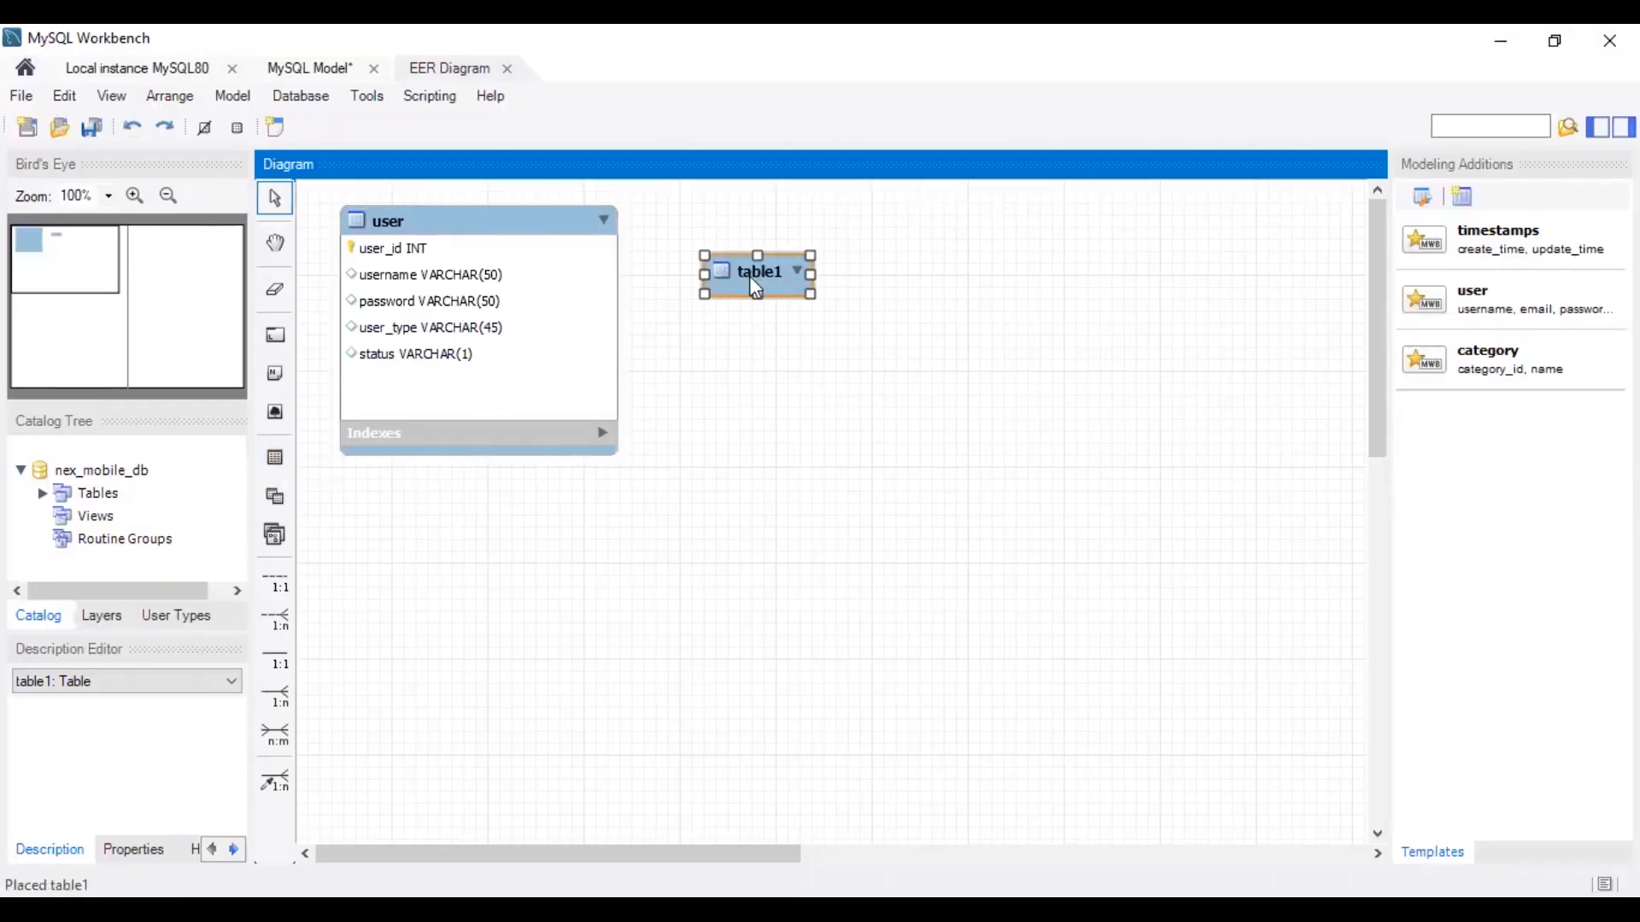
{"action": "double_click", "coordinate": [758, 271]}
{"action": "type", "text": "customer_id"}
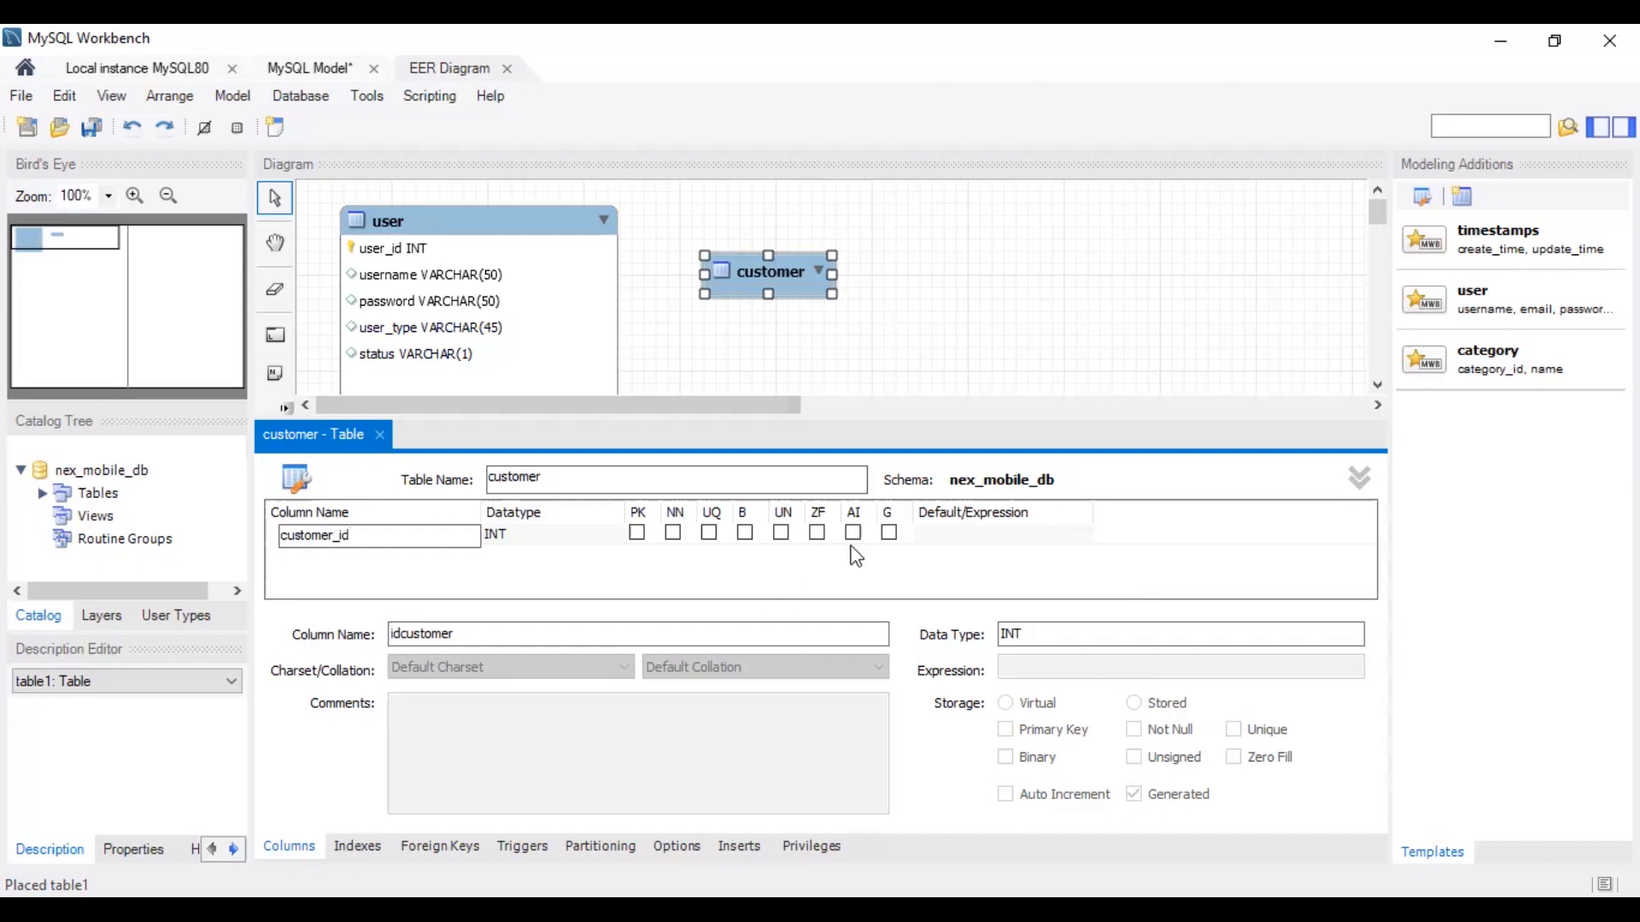
{"action": "type", "text": "fis"}
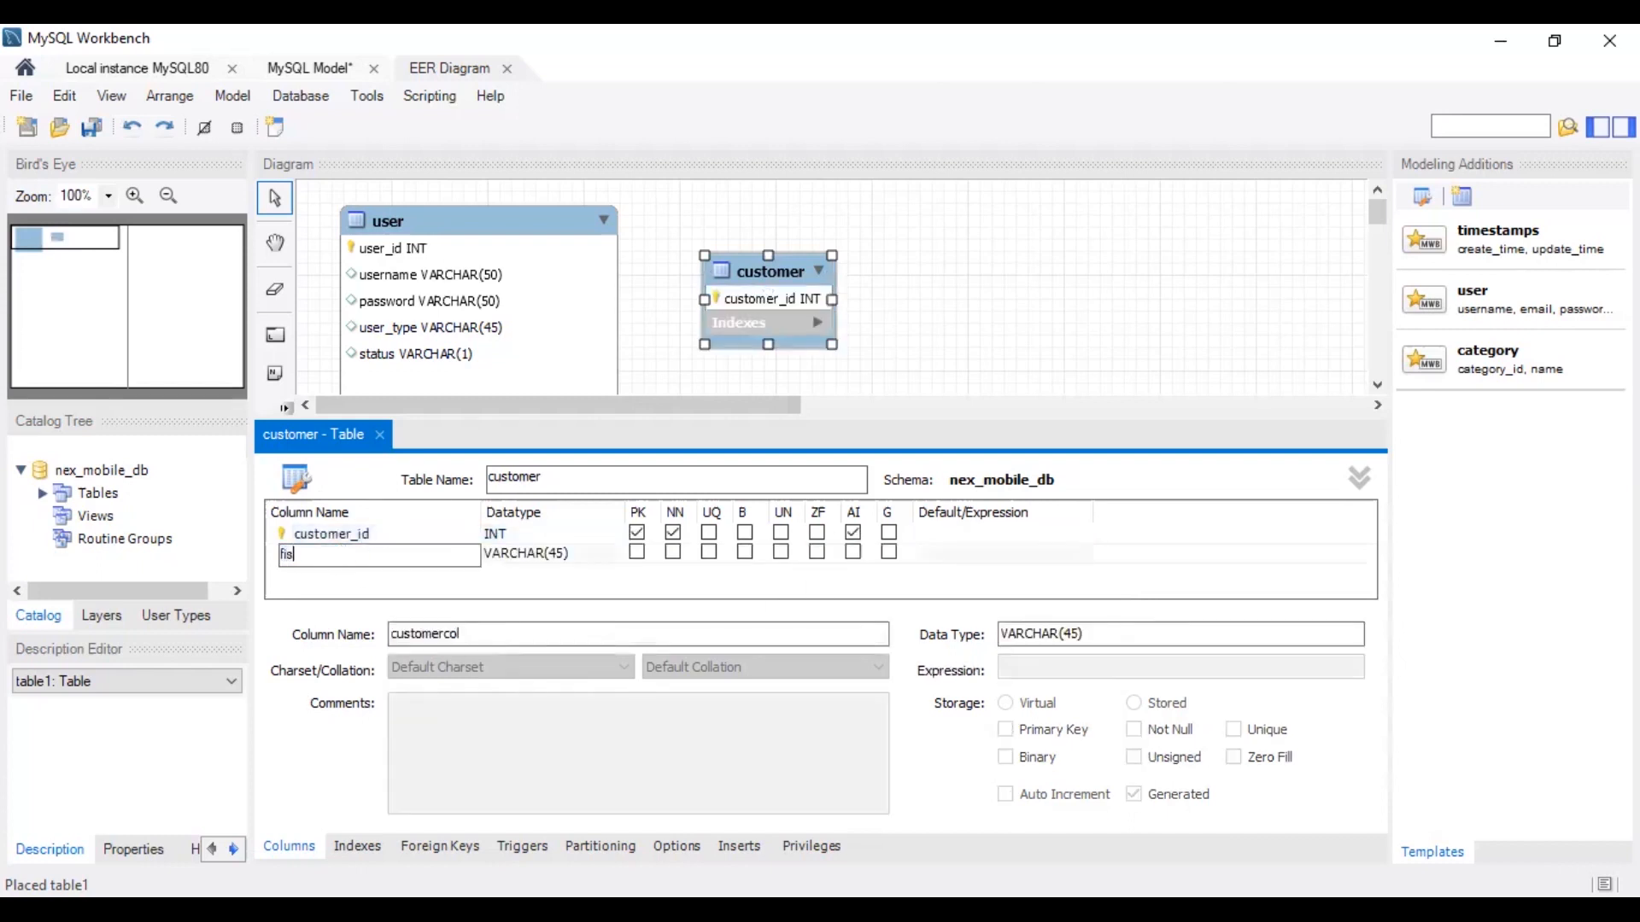
{"action": "type", "text": "first_name"}
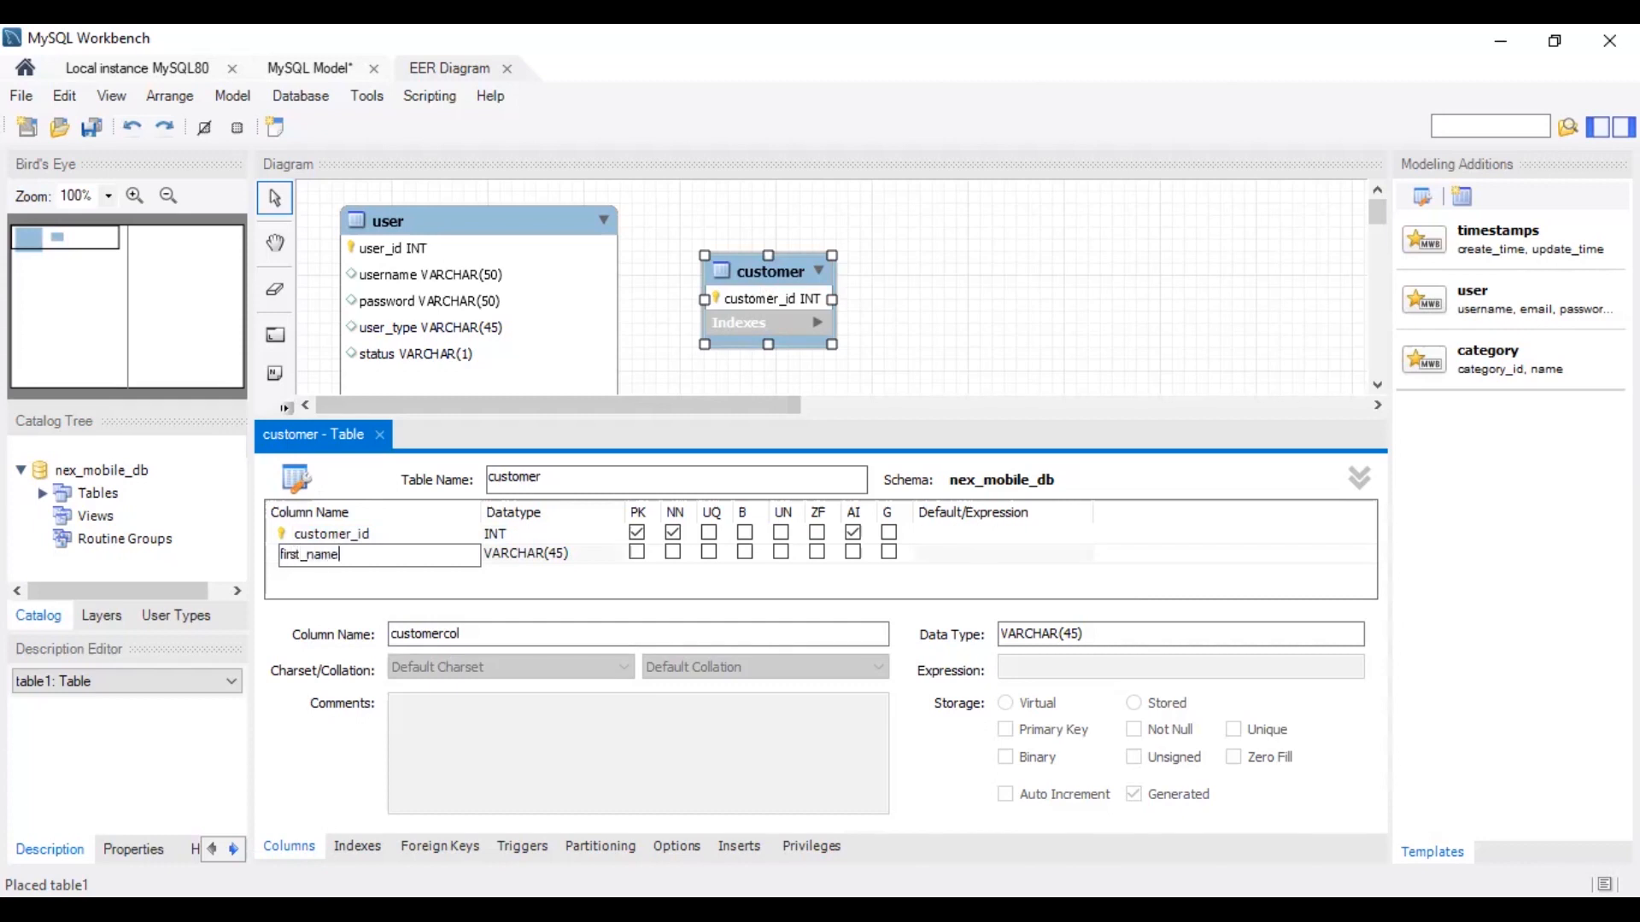
{"action": "type", "text": "last"}
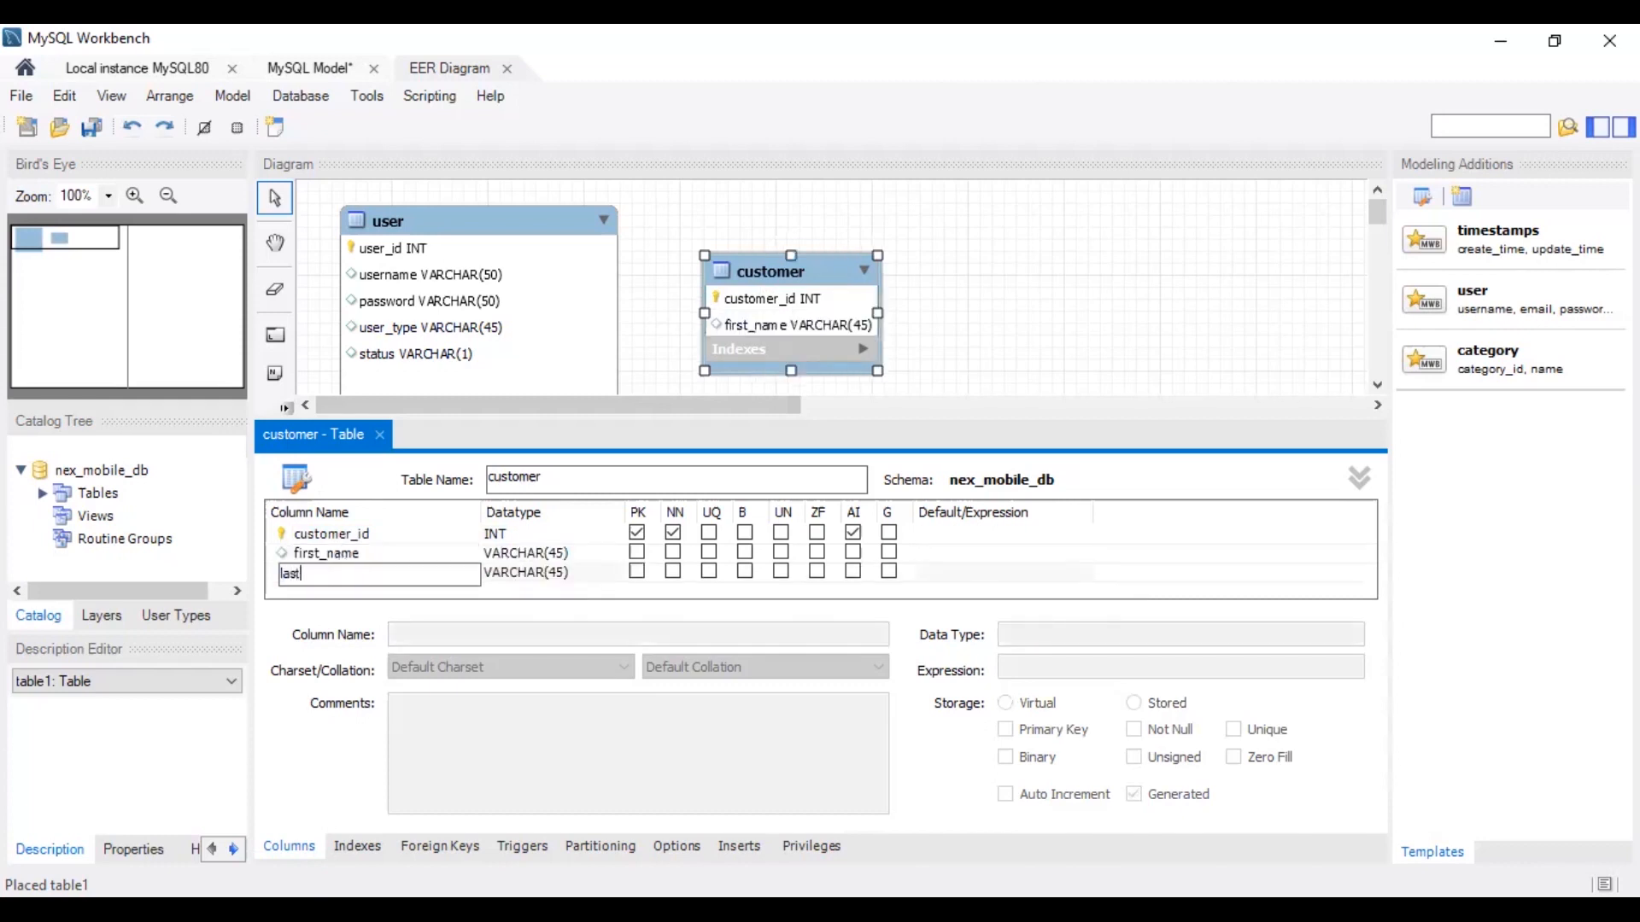
{"action": "type", "text": "gender"}
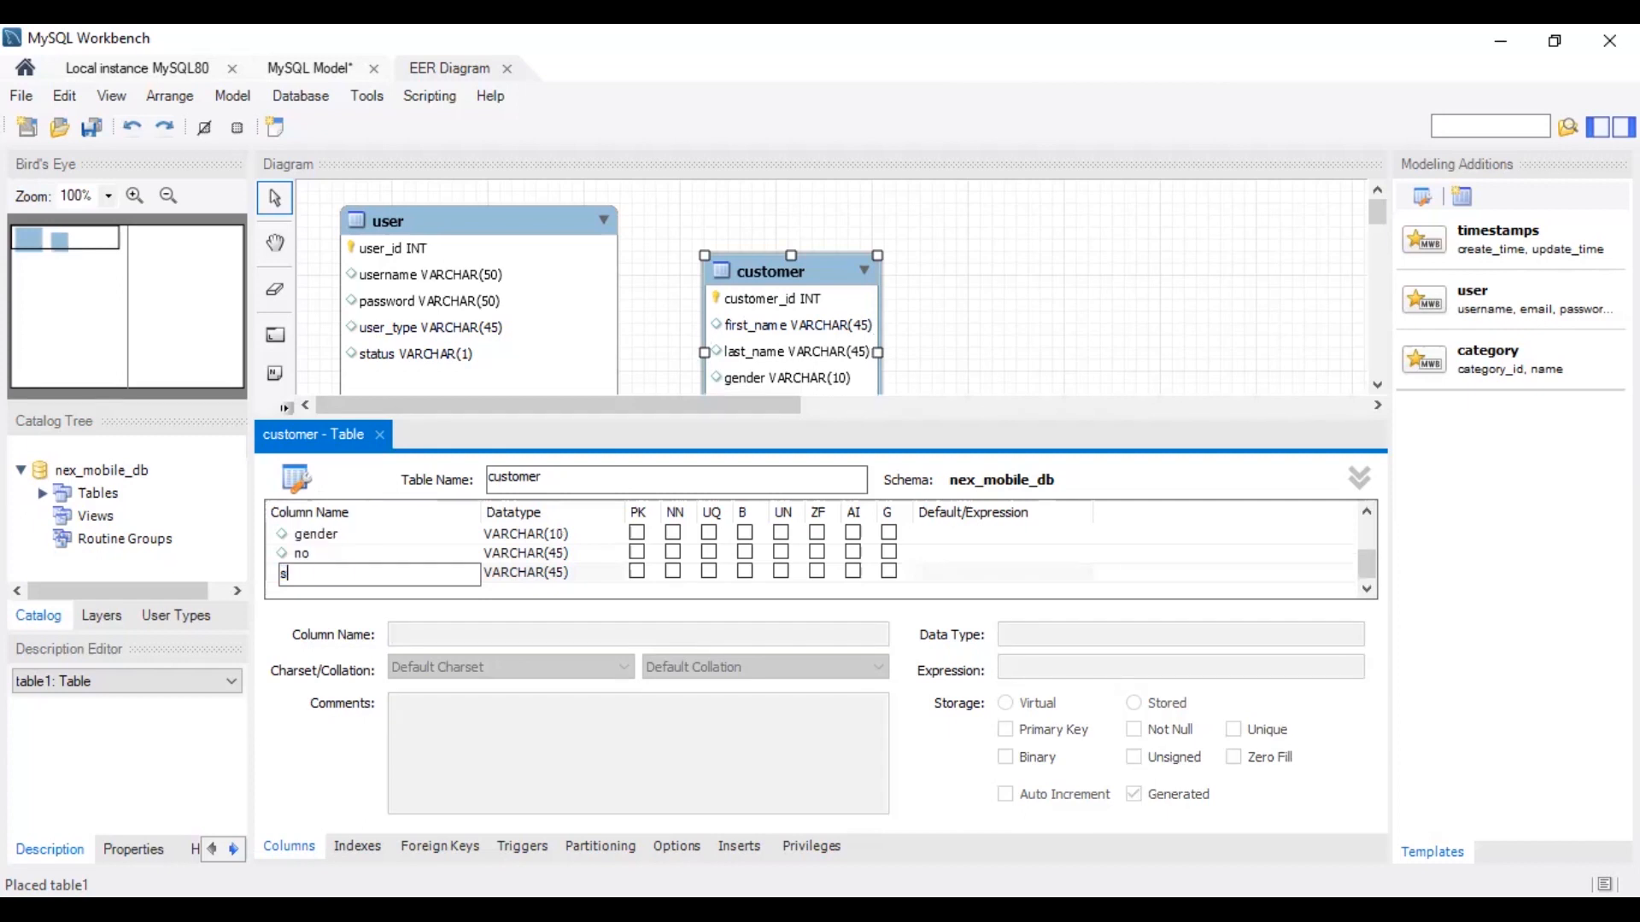
{"action": "type", "text": "street_1"}
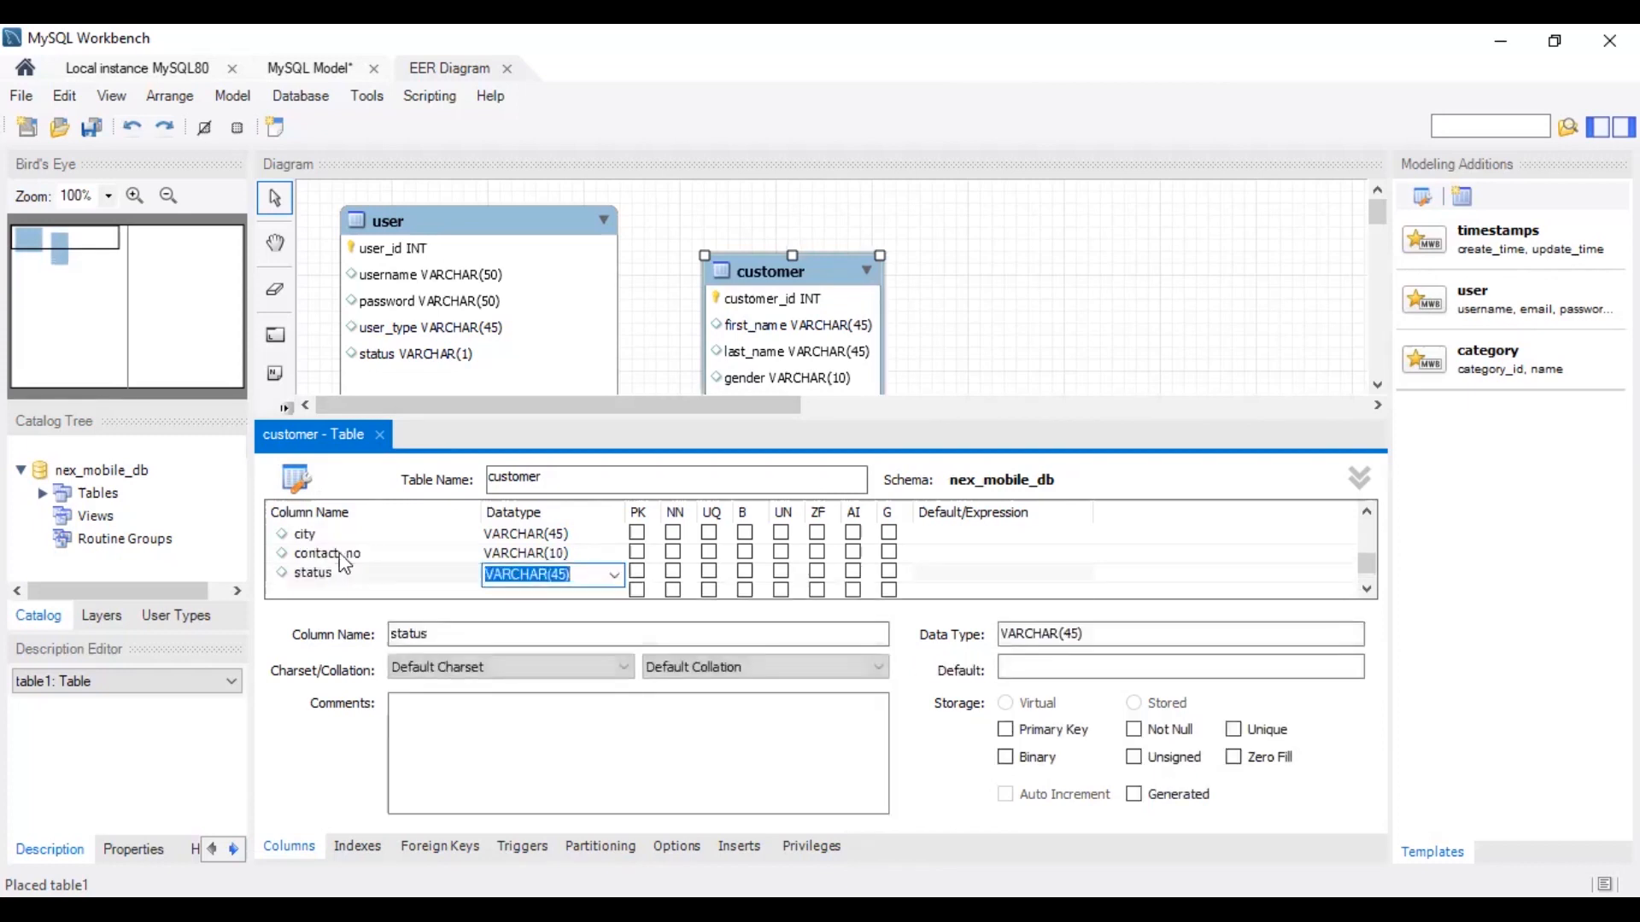
{"action": "left_click", "coordinate": [674, 479]}
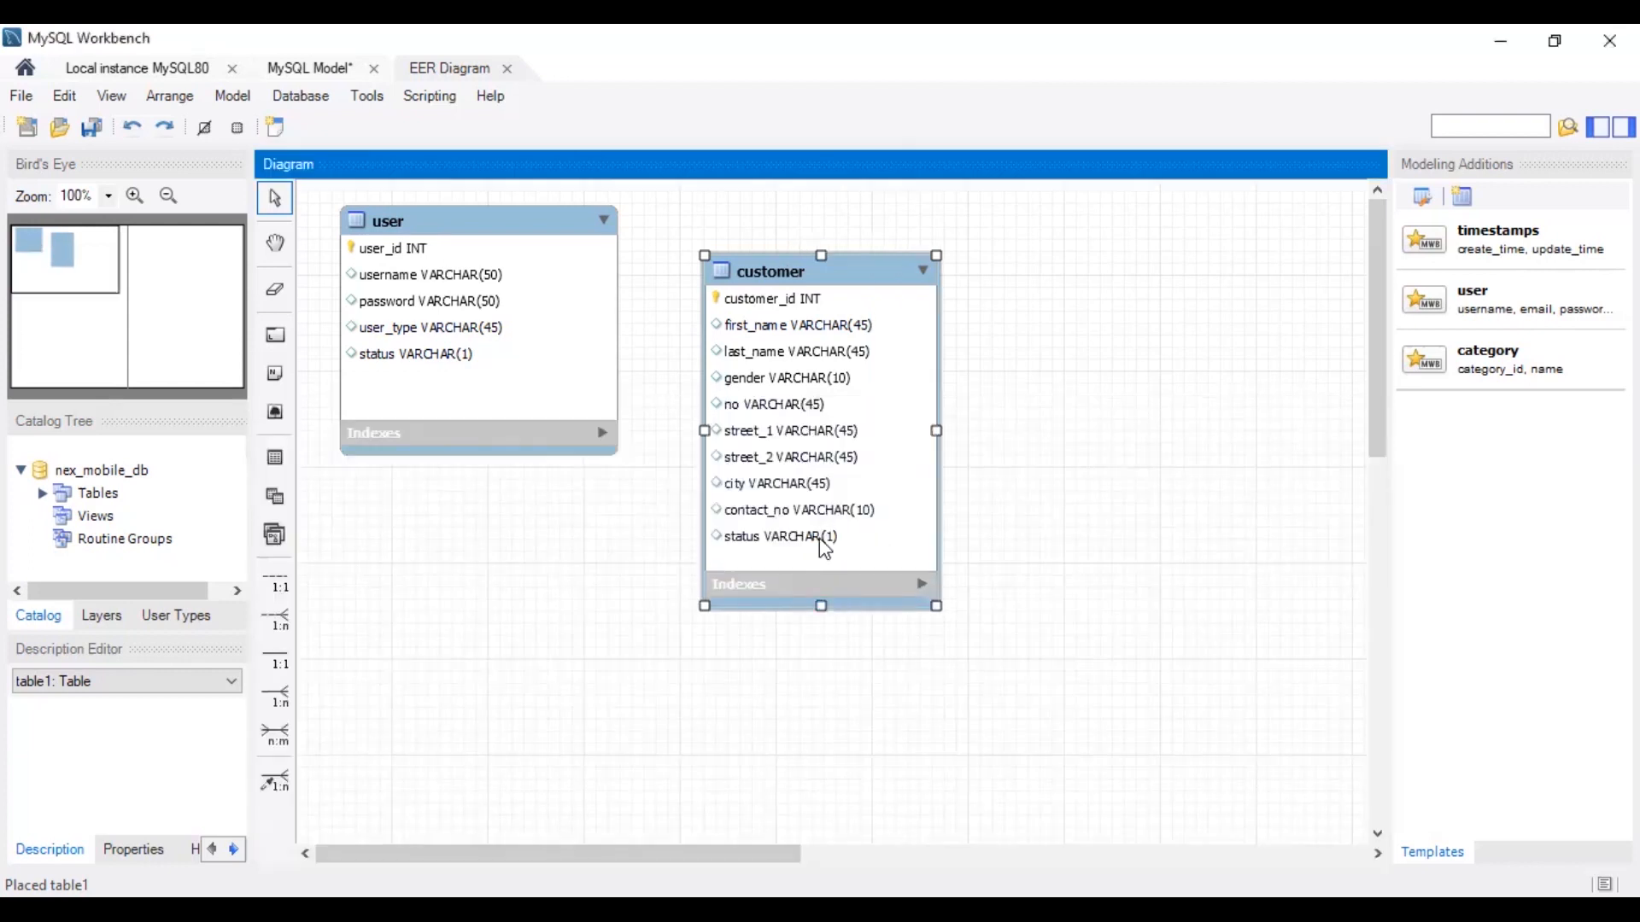
- Drag the customer table up and left beside the user table
{"action": "left_click_drag", "start_coordinate": [821, 270], "coordinate": [769, 220]}
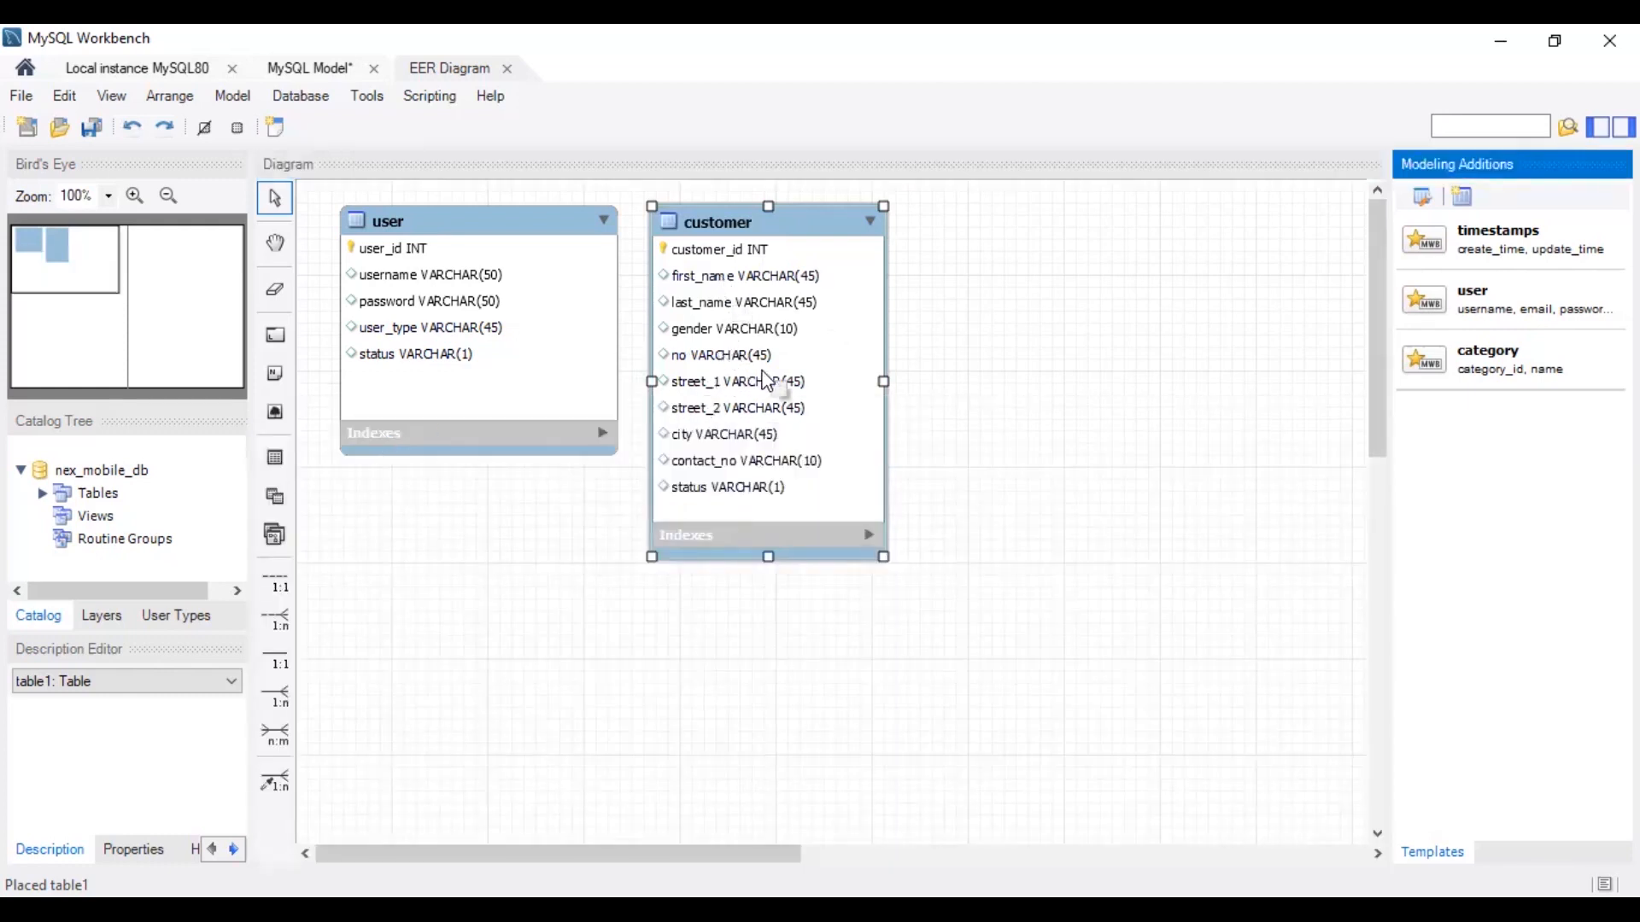
{"action": "mouse_move", "coordinate": [802, 447]}
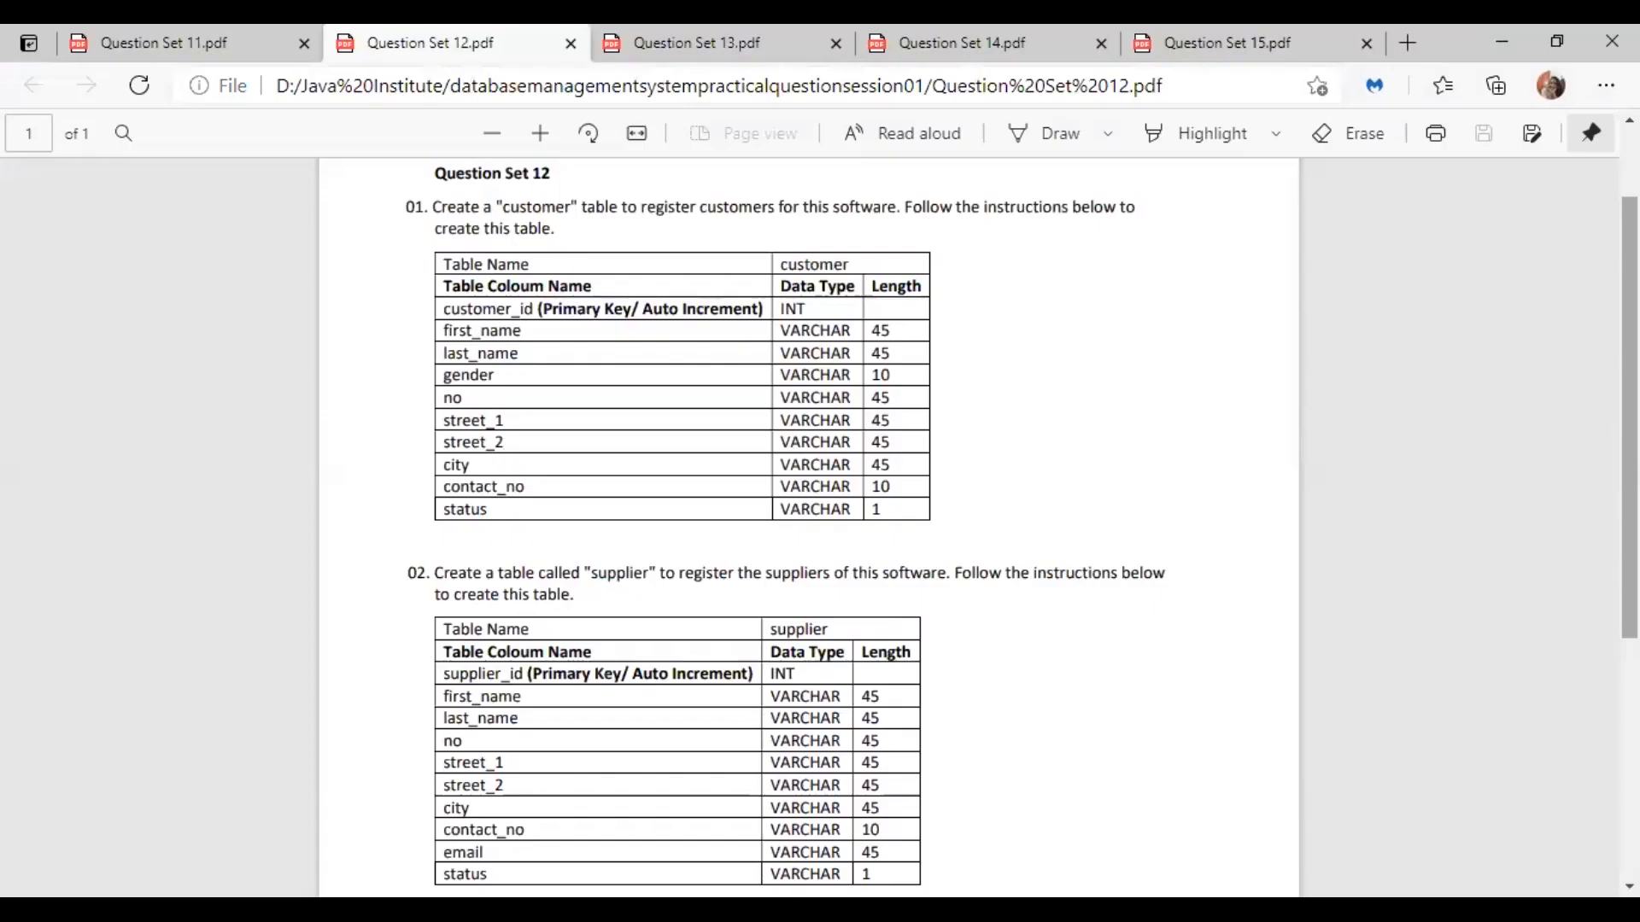
{"action": "scroll", "scroll_direction": "down", "scroll_amount": 3}
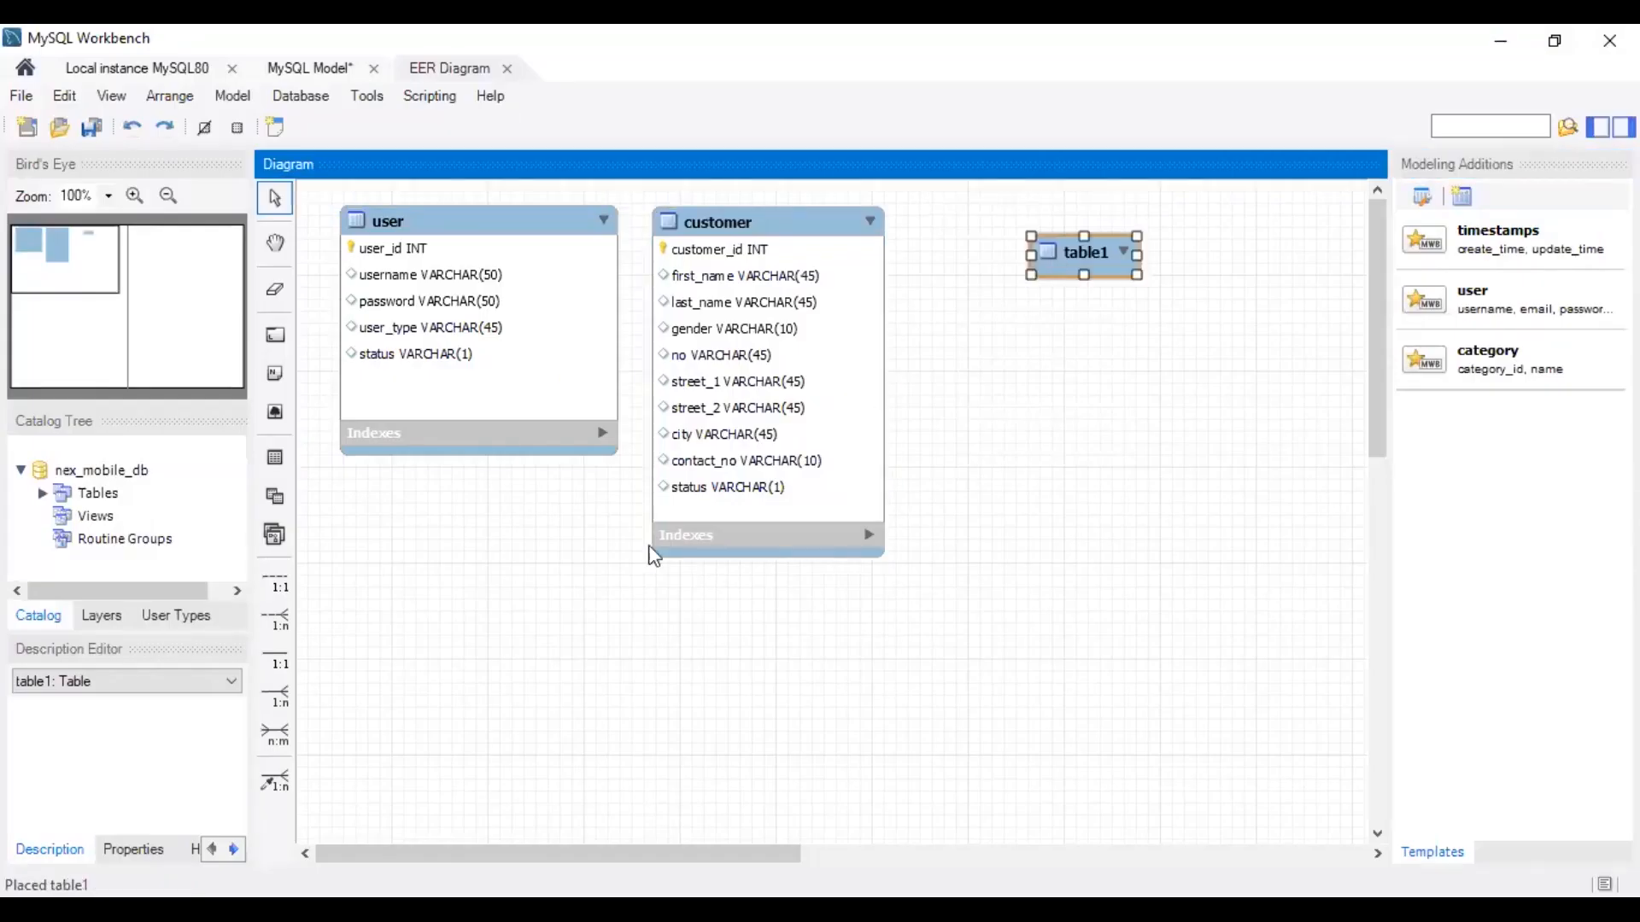
- Make table1 'supplier' with supplier_id, last_name, street, contact_no, email and status columns
{"action": "type", "text": "supplier"}
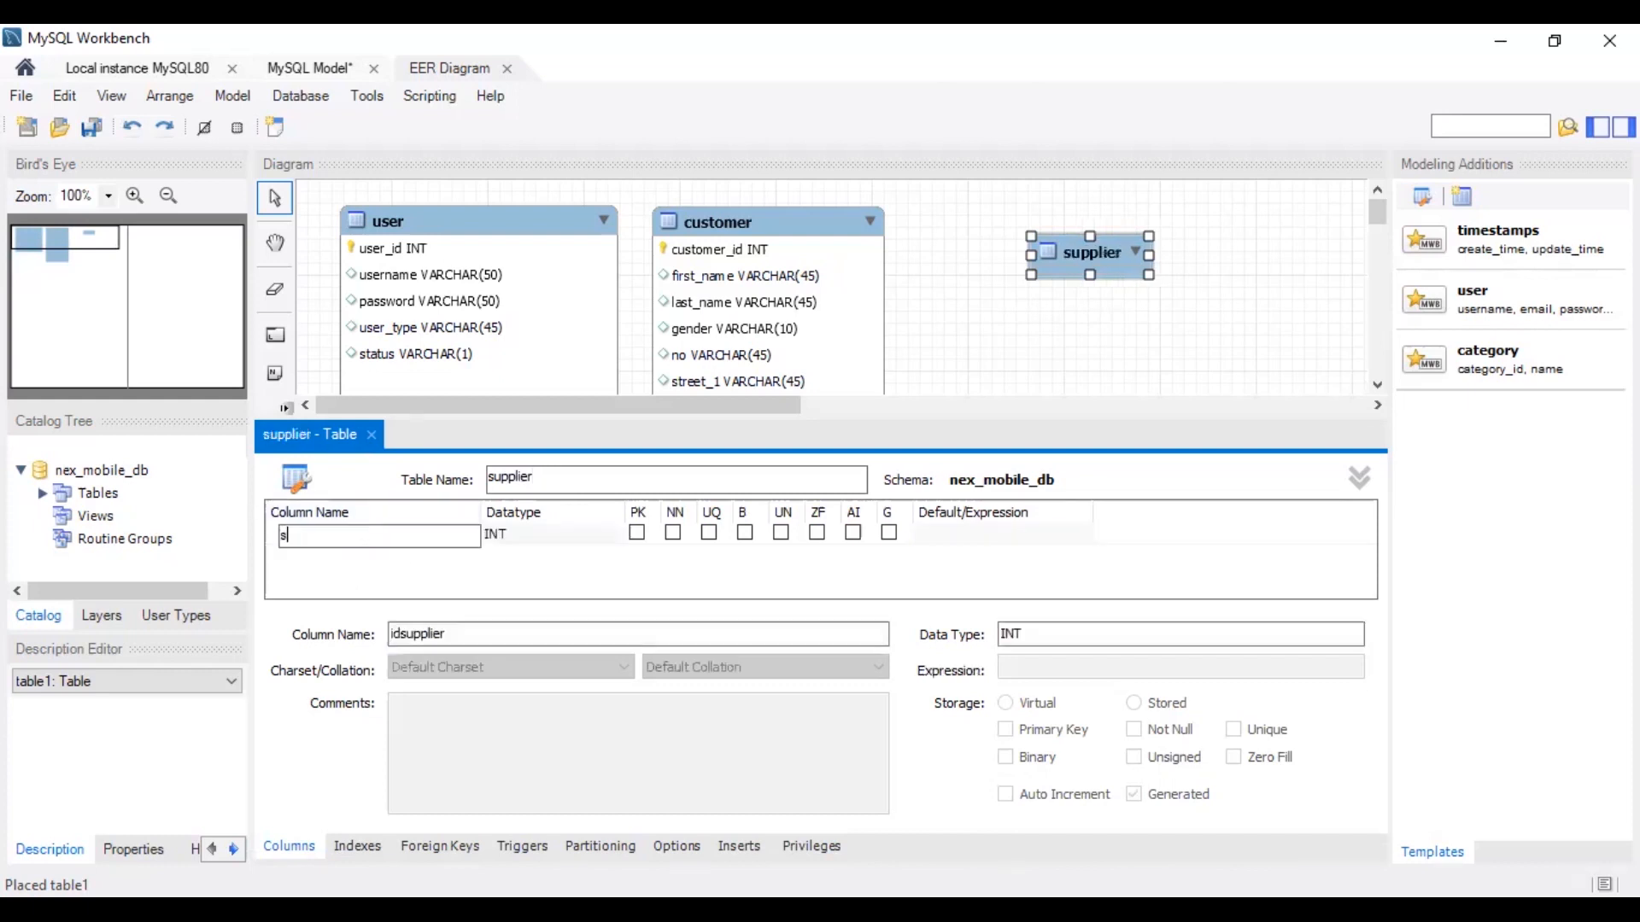
{"action": "type", "text": "upplier_id"}
{"action": "type", "text": "first_name"}
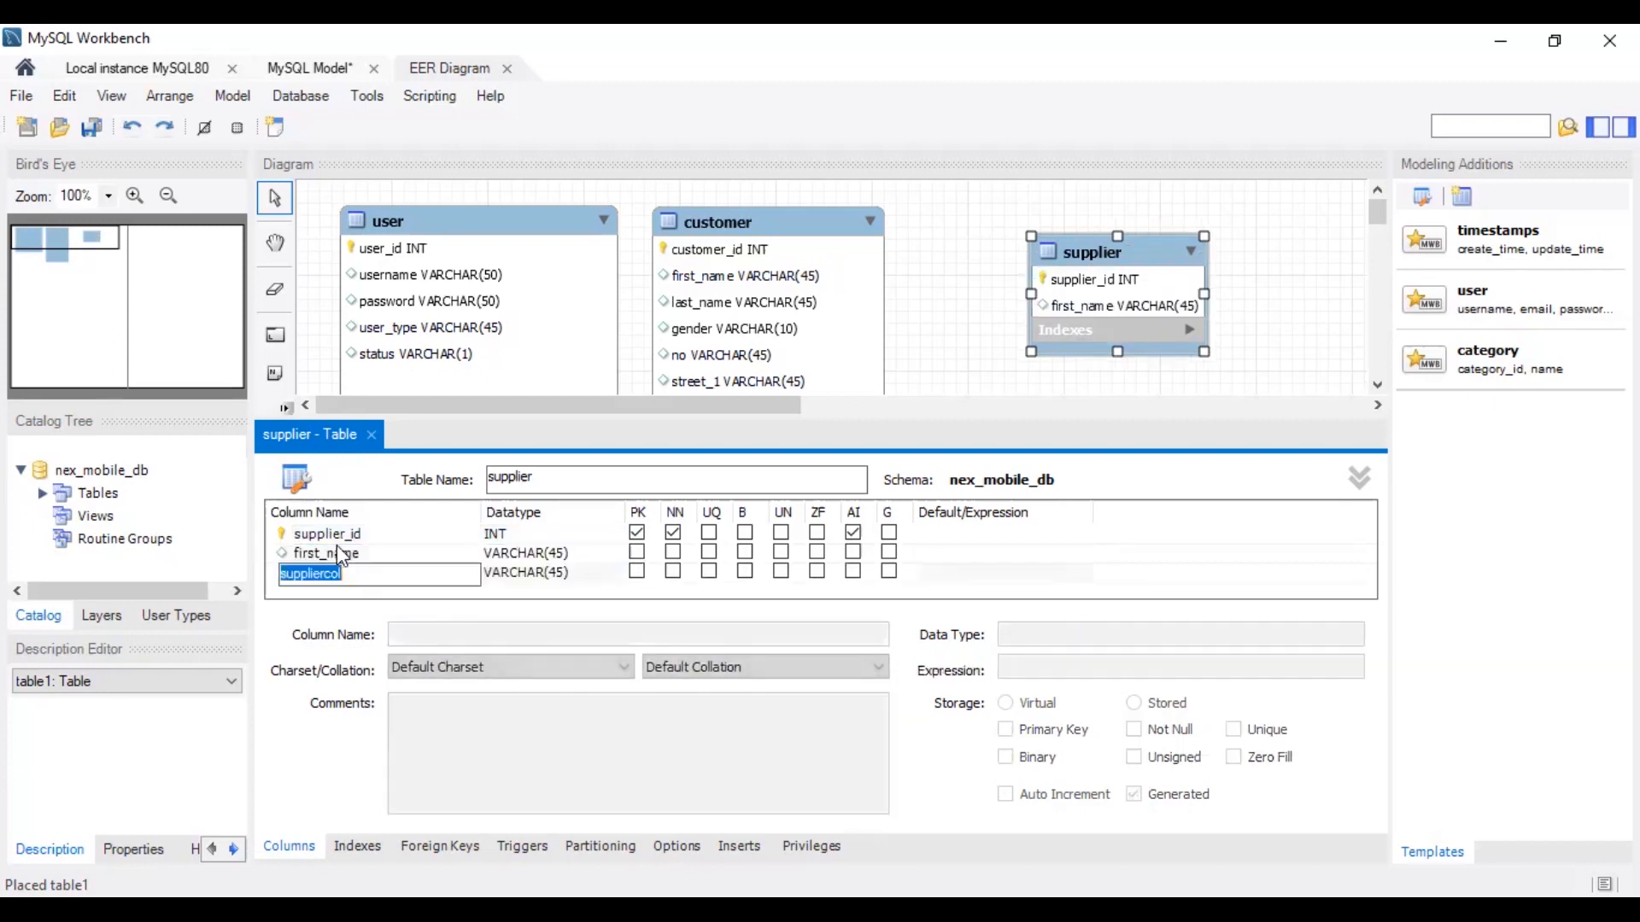
{"action": "type", "text": "last_name"}
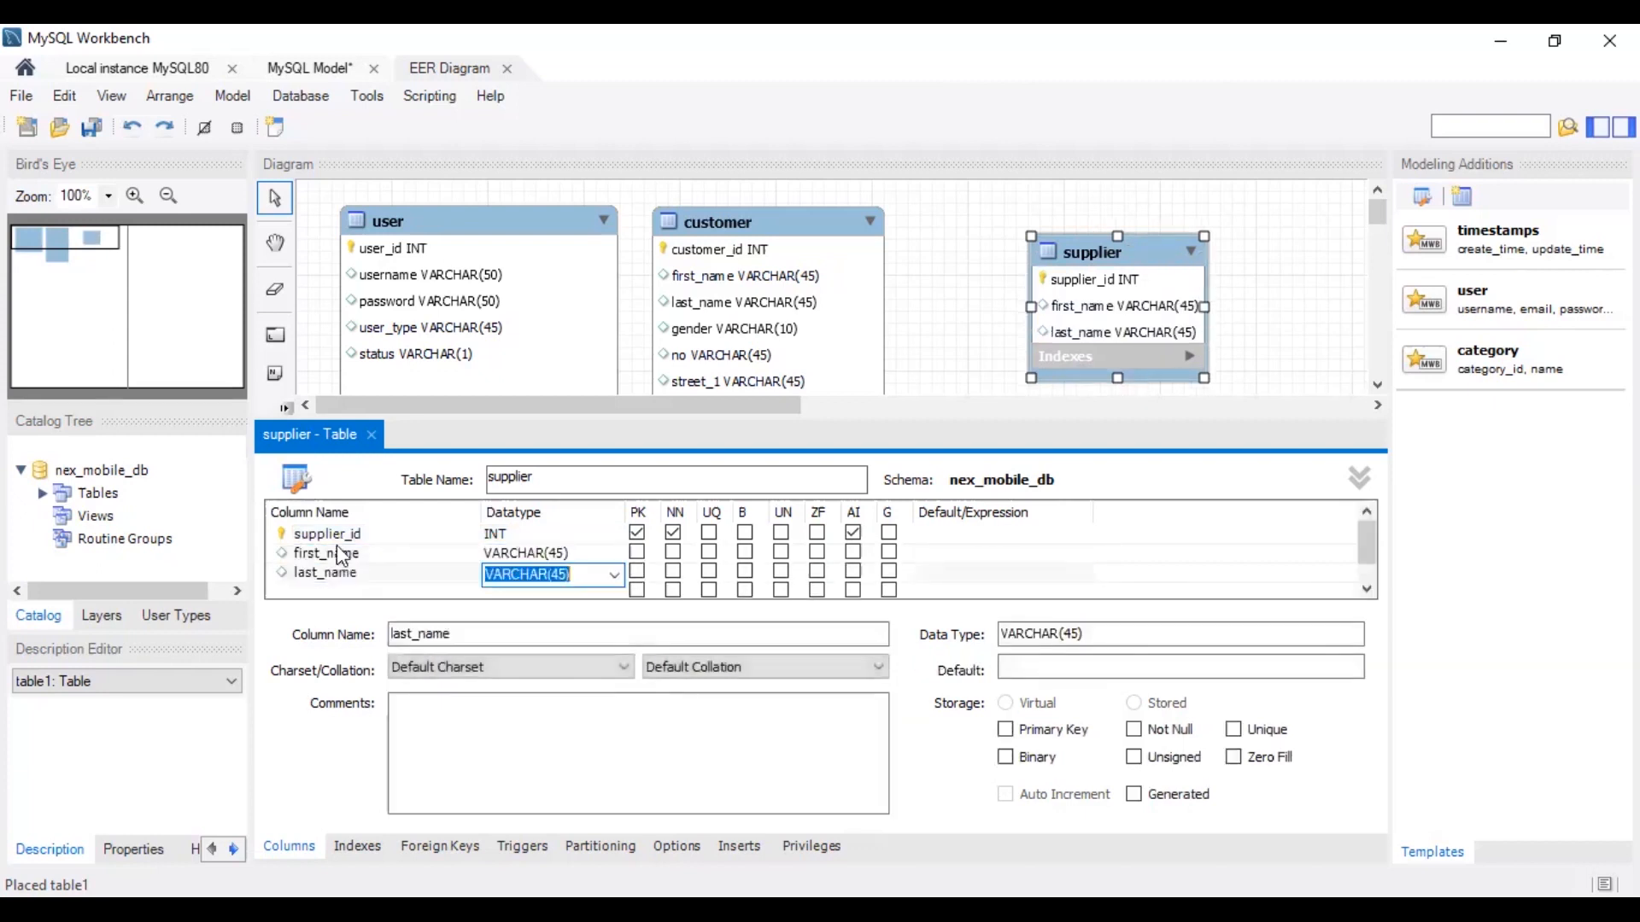
{"action": "type", "text": "street_2"}
{"action": "type", "text": "city"}
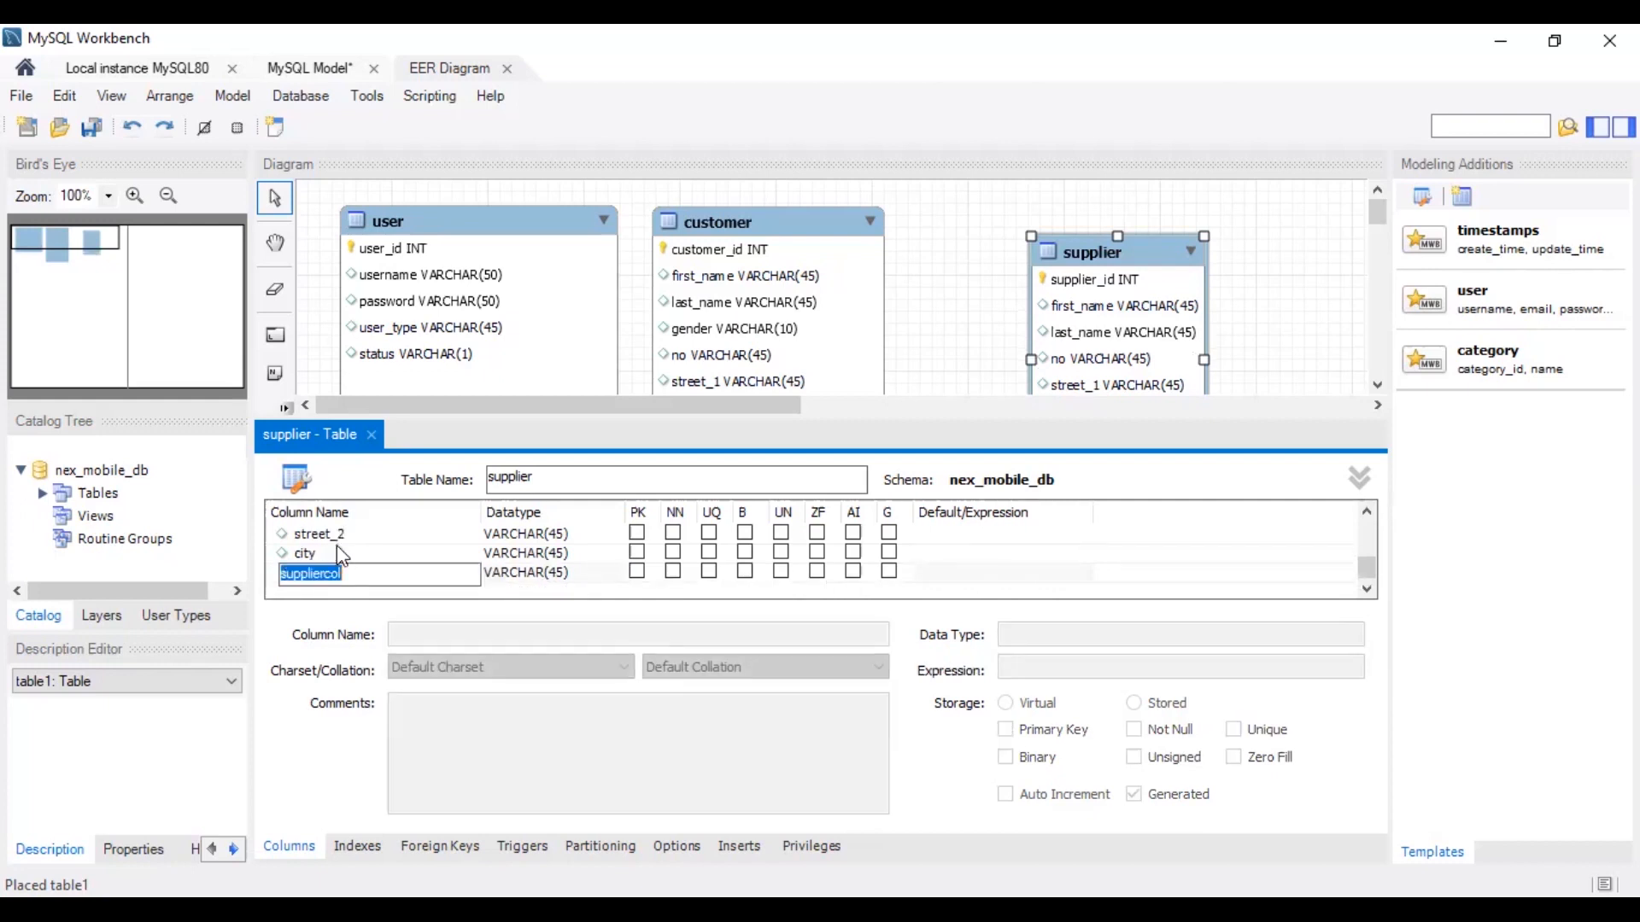
{"action": "type", "text": "contact_no"}
{"action": "type", "text": "email"}
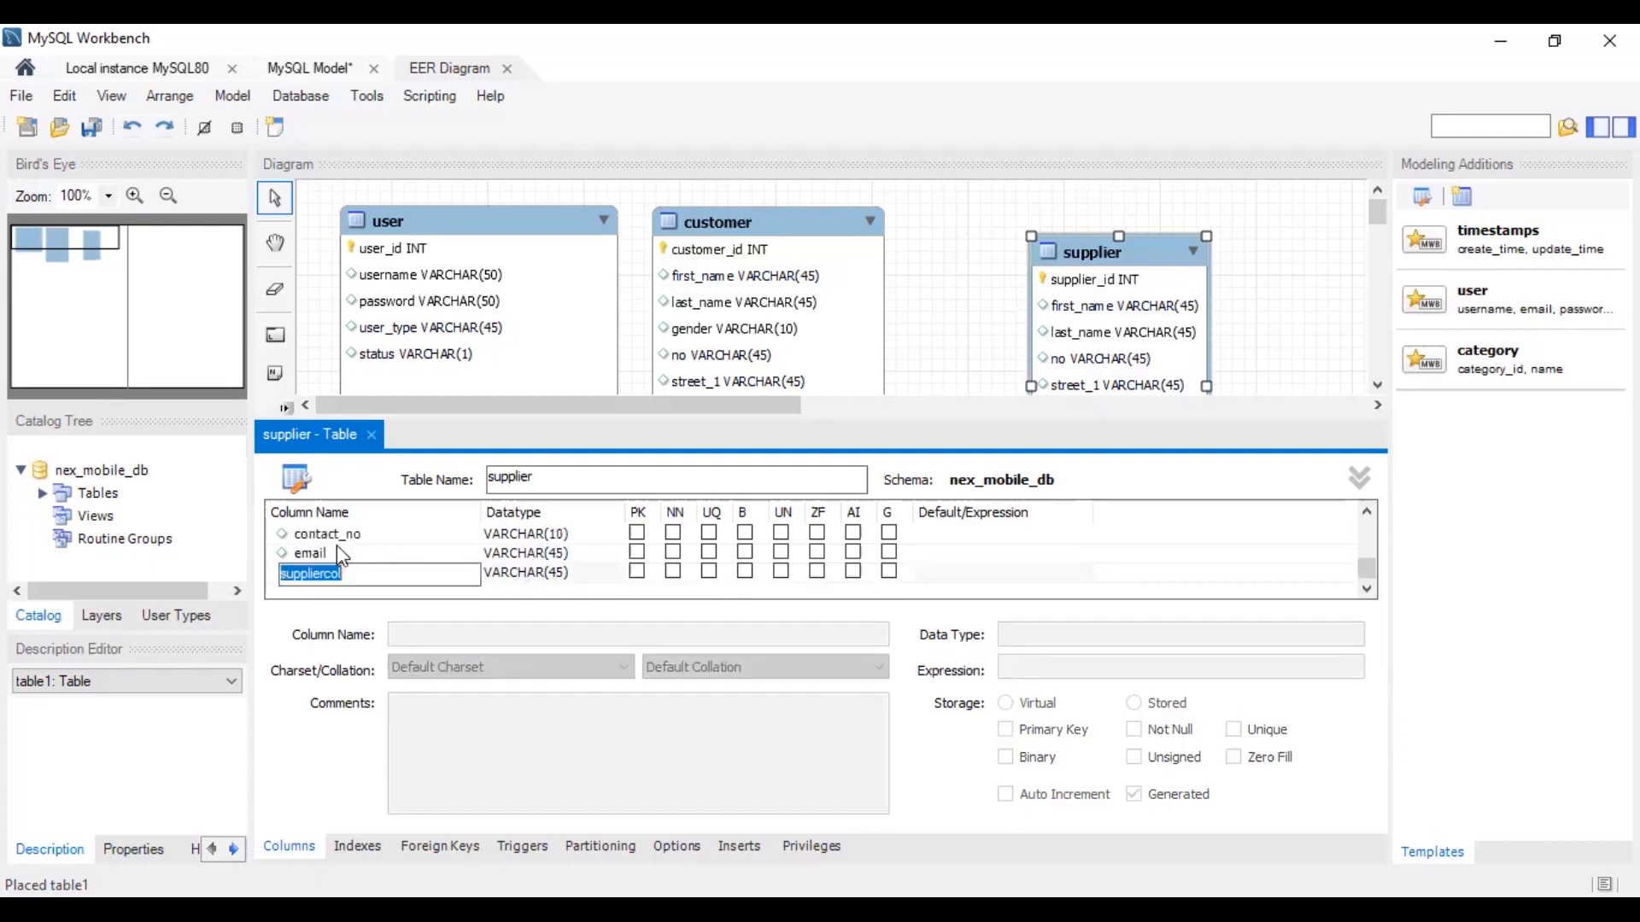
{"action": "type", "text": "status"}
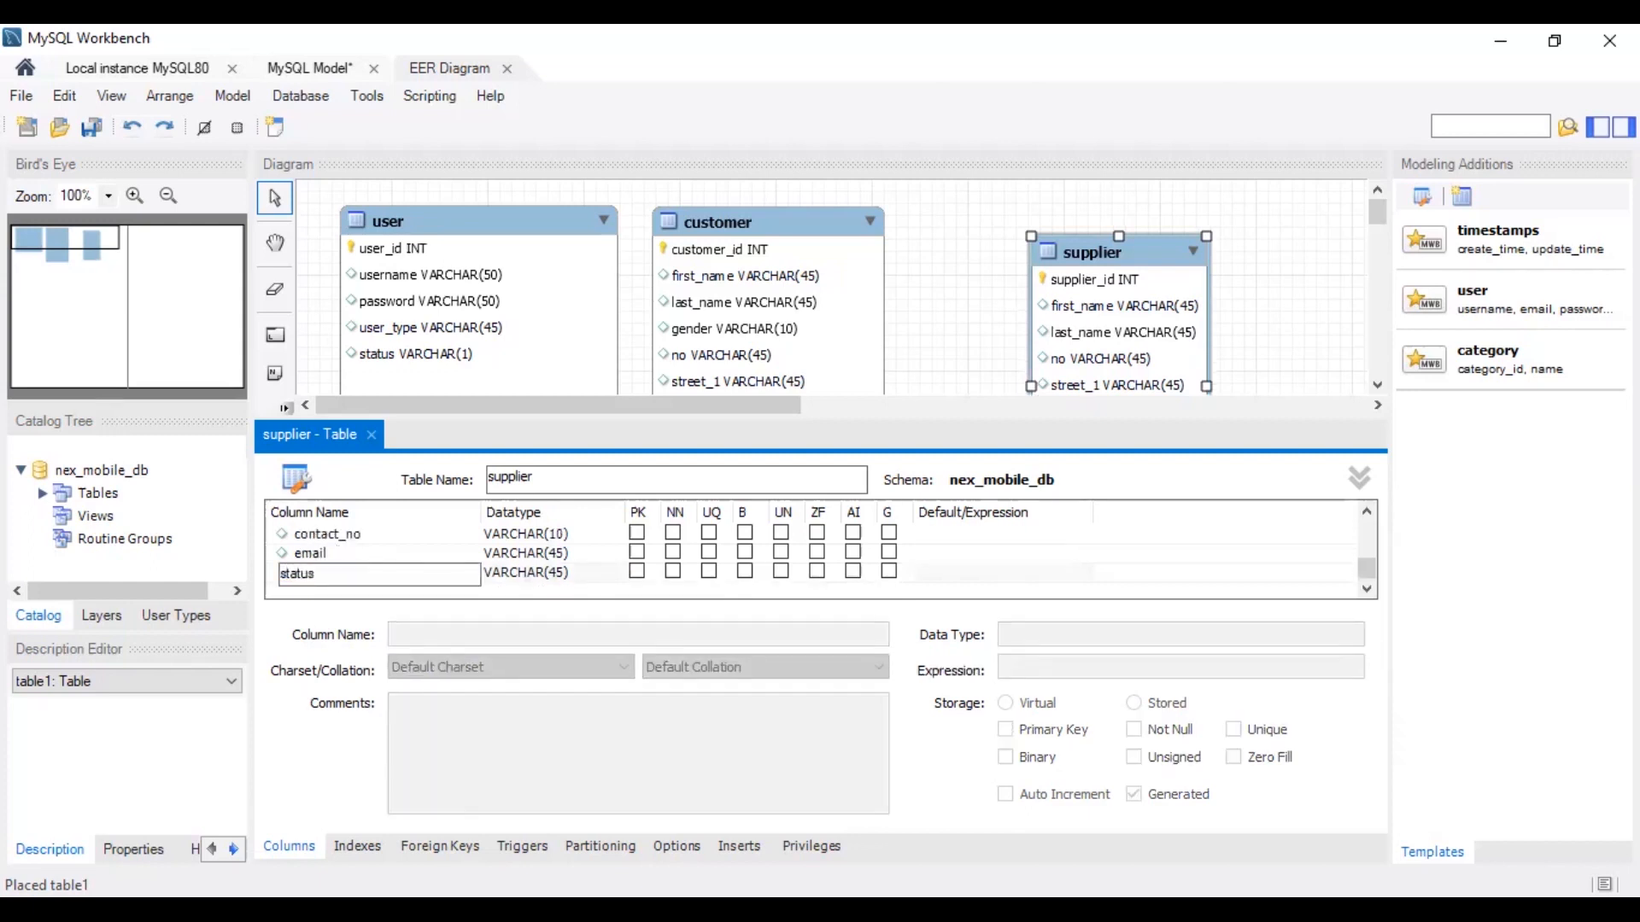
{"action": "left_click", "coordinate": [549, 573]}
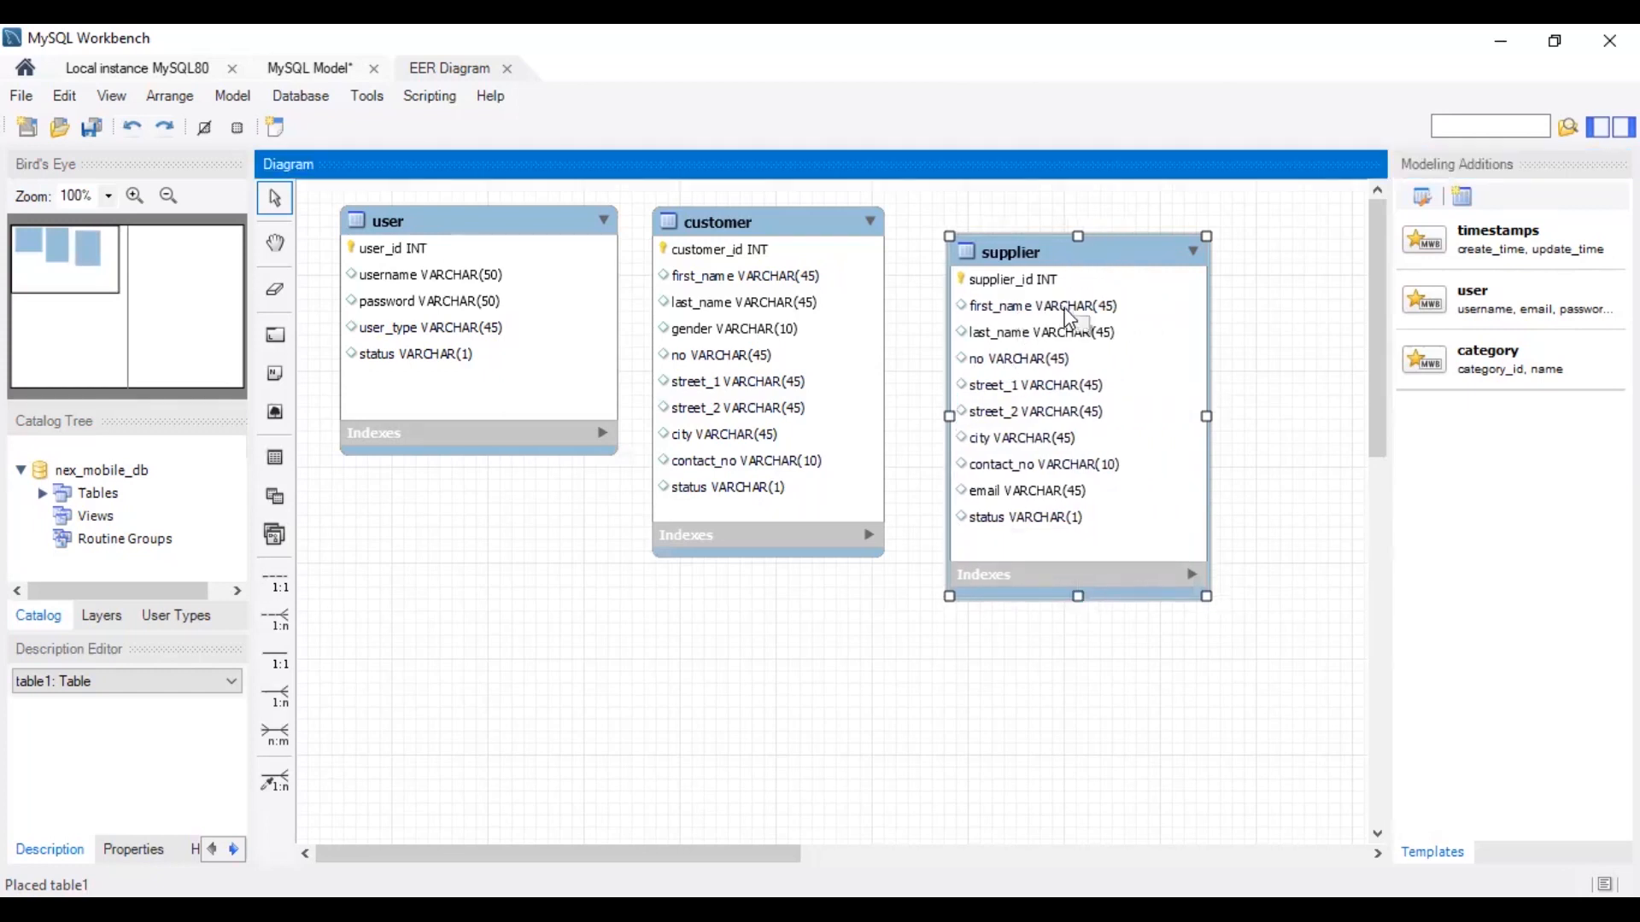
{"action": "mouse_move", "coordinate": [1071, 450]}
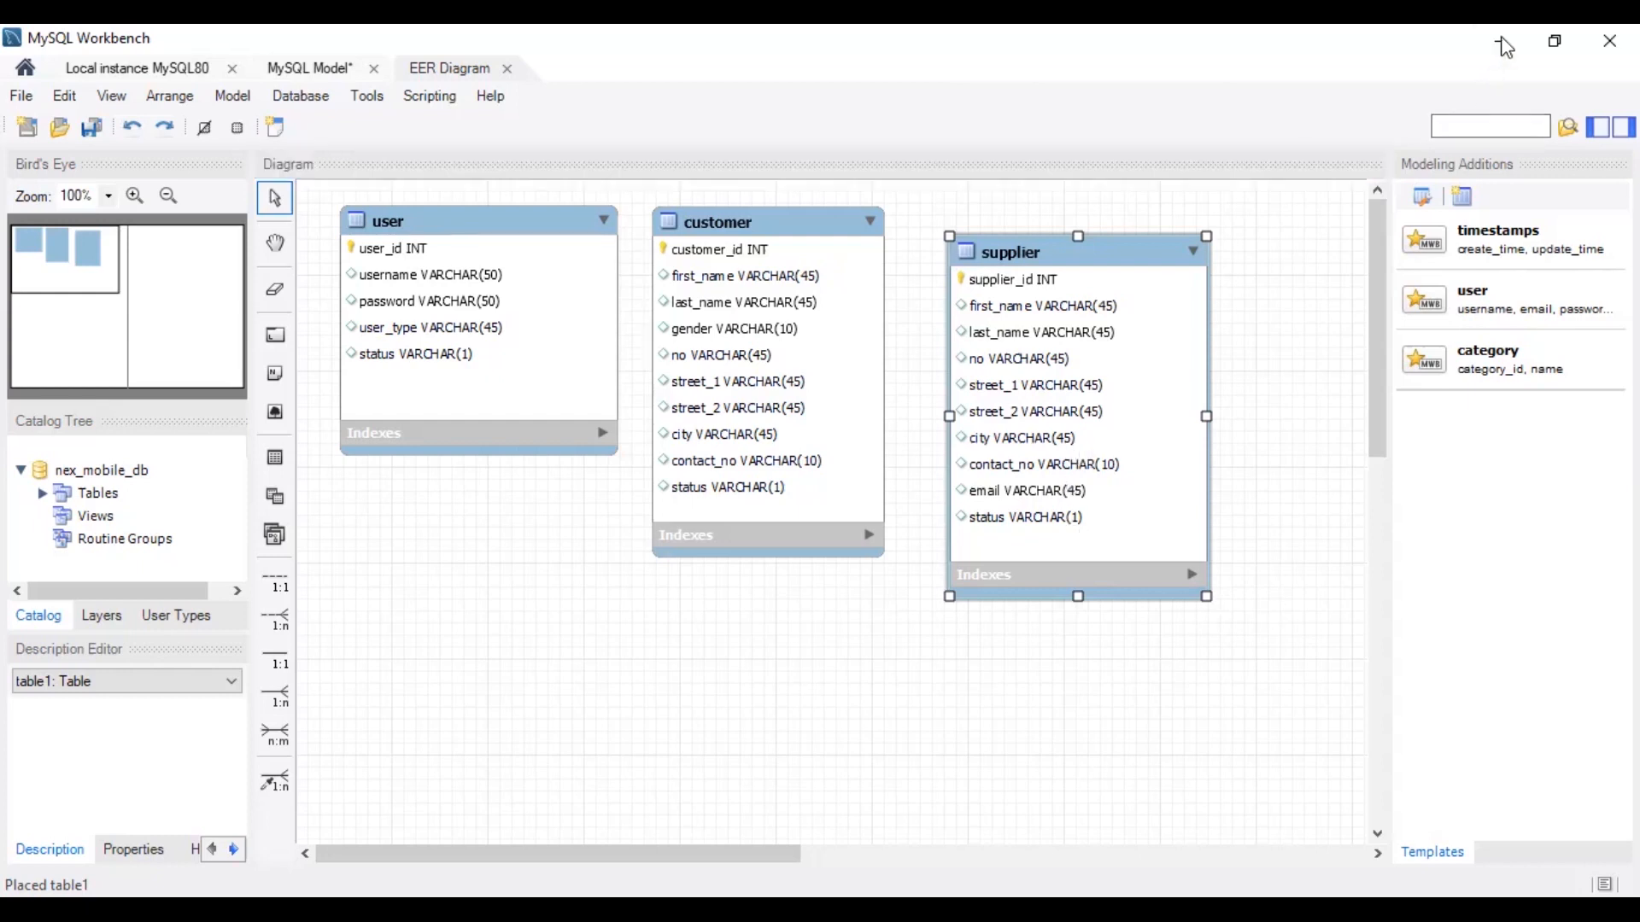
{"action": "mouse_move", "coordinate": [1497, 40]}
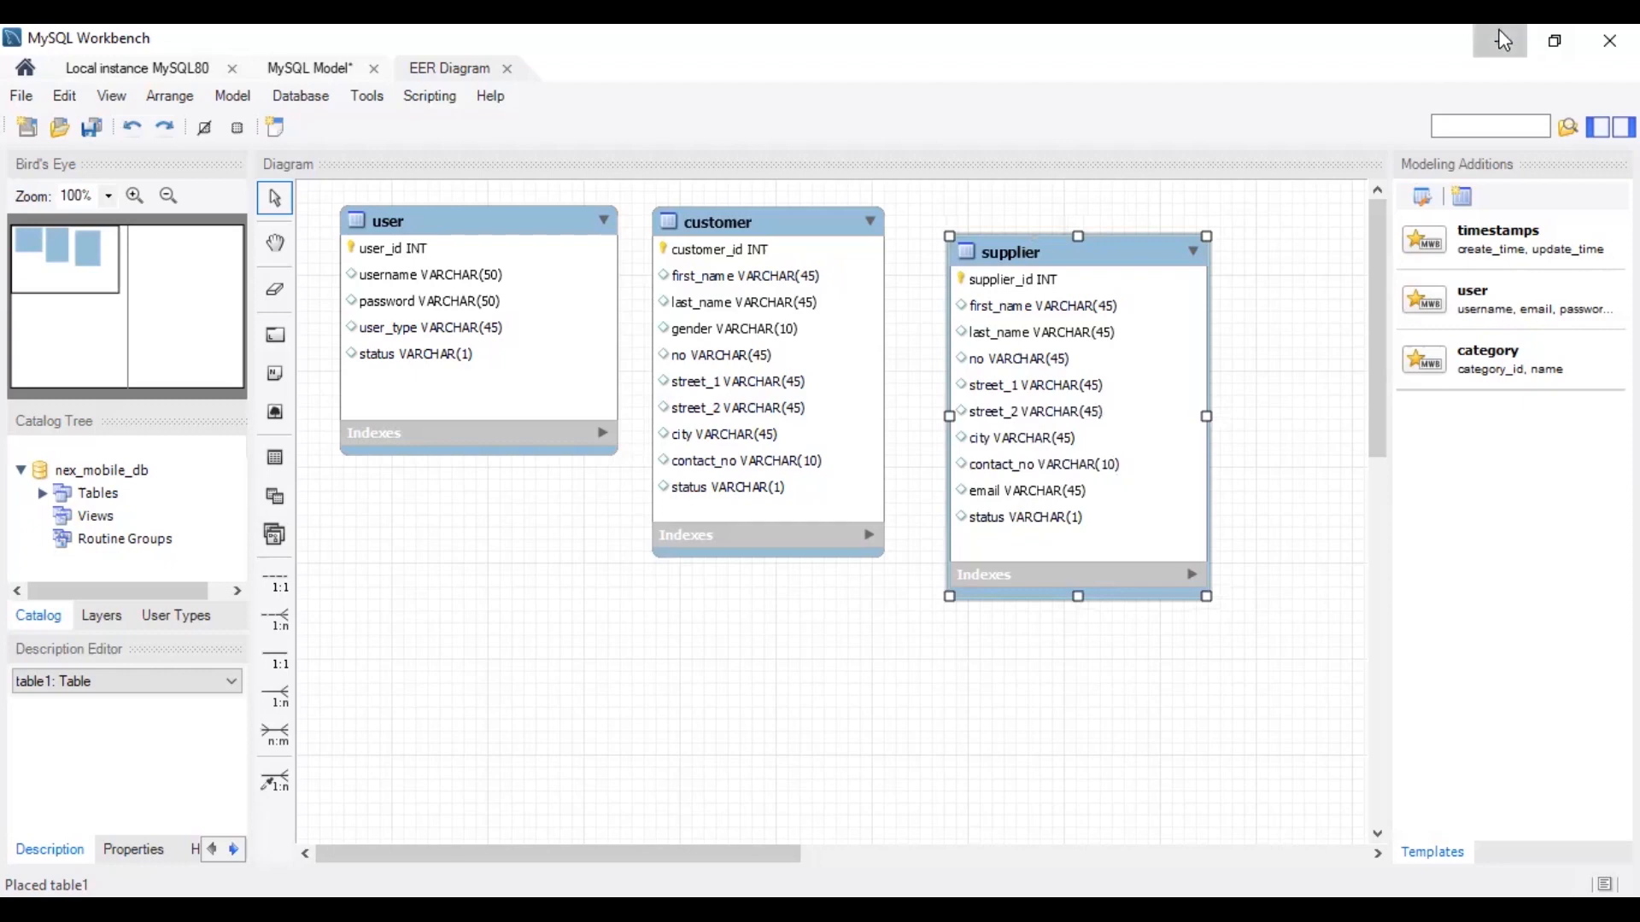